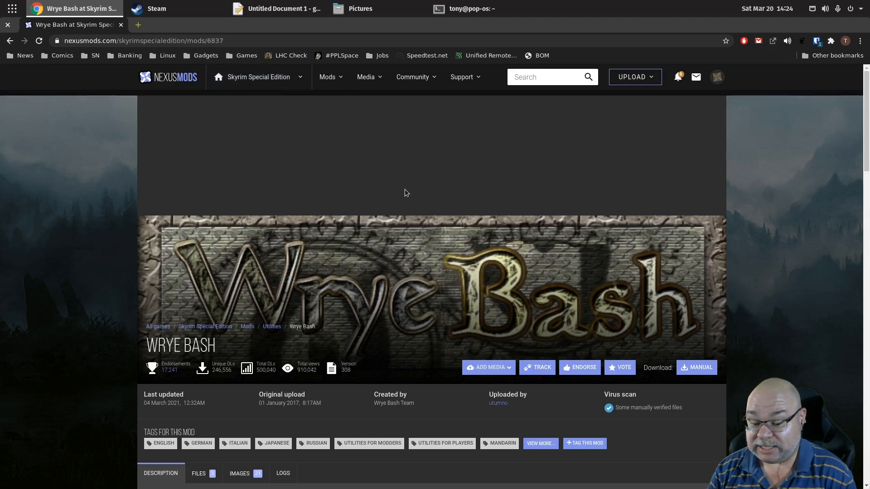
{"action": "mouse_move", "coordinate": [333, 121]}
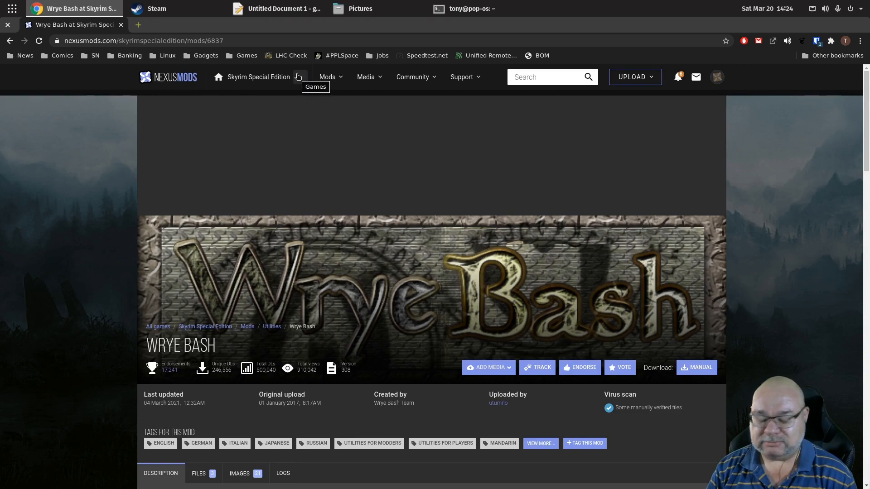
{"action": "mouse_move", "coordinate": [457, 256]}
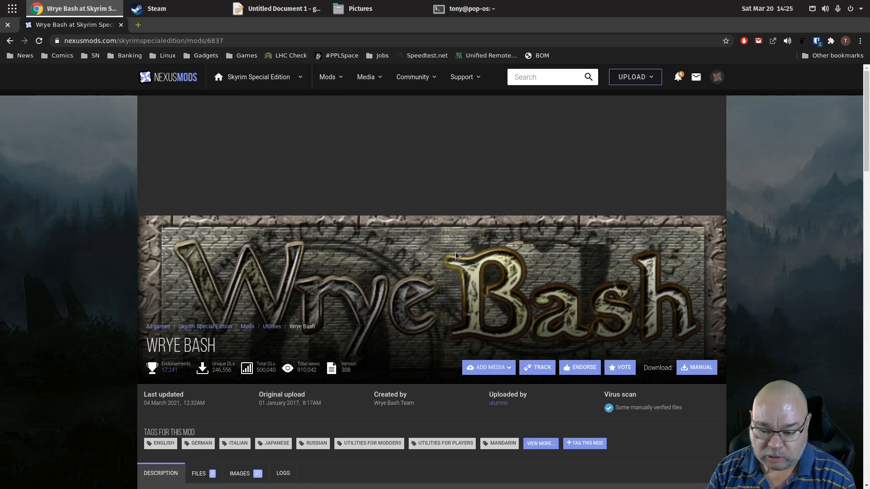
{"action": "mouse_move", "coordinate": [713, 276]}
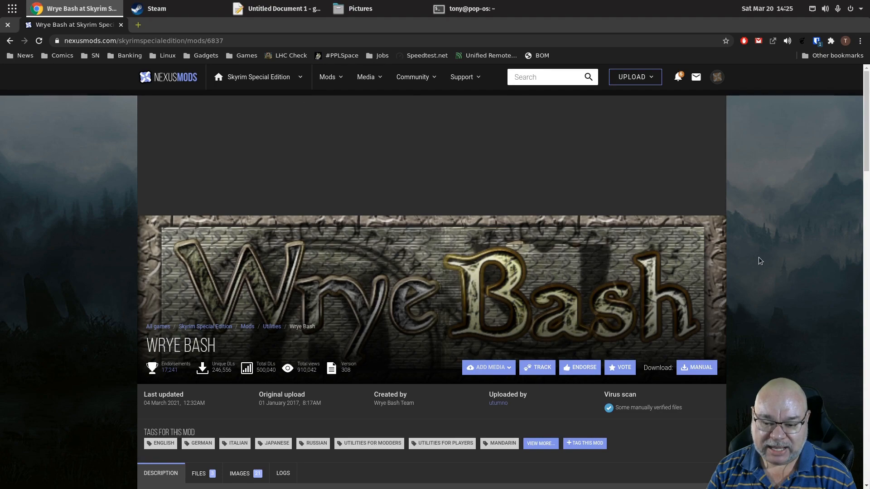
Show the Wrye Bash files and scroll to the version 308 Main Files.
{"action": "scroll", "scroll_direction": "down", "scroll_amount": 3}
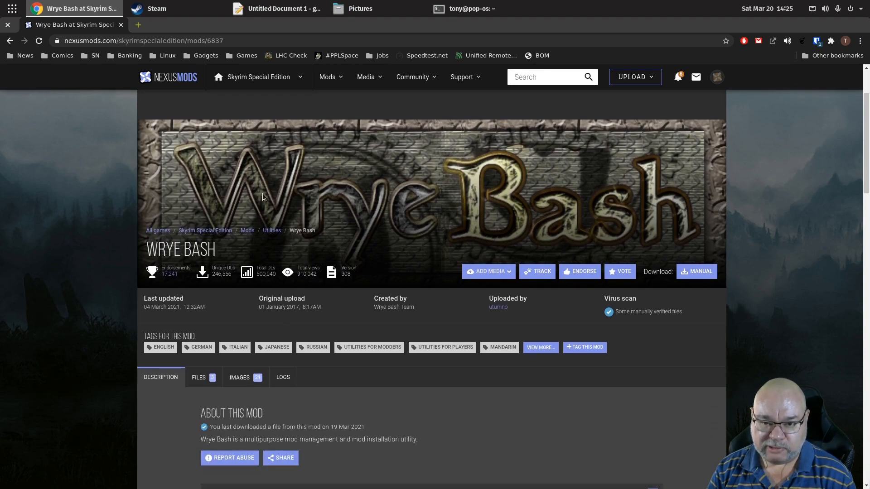
{"action": "left_click", "coordinate": [198, 378]}
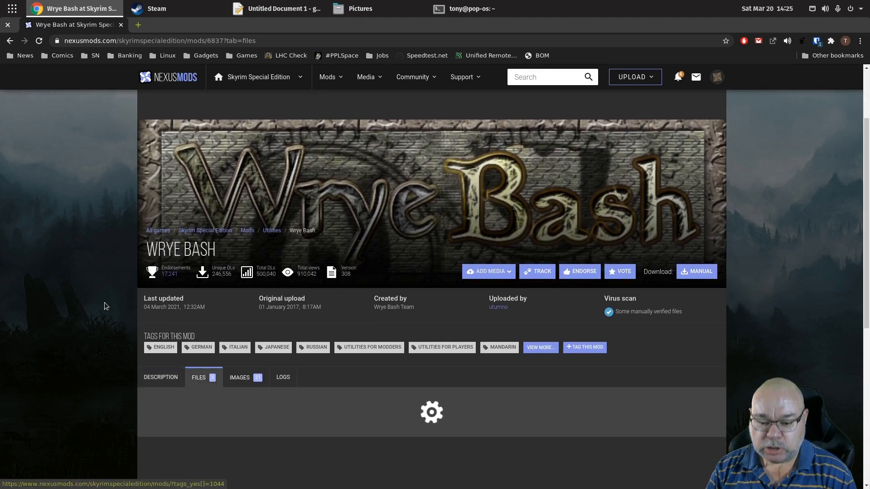
{"action": "scroll", "scroll_direction": "down", "scroll_amount": 3}
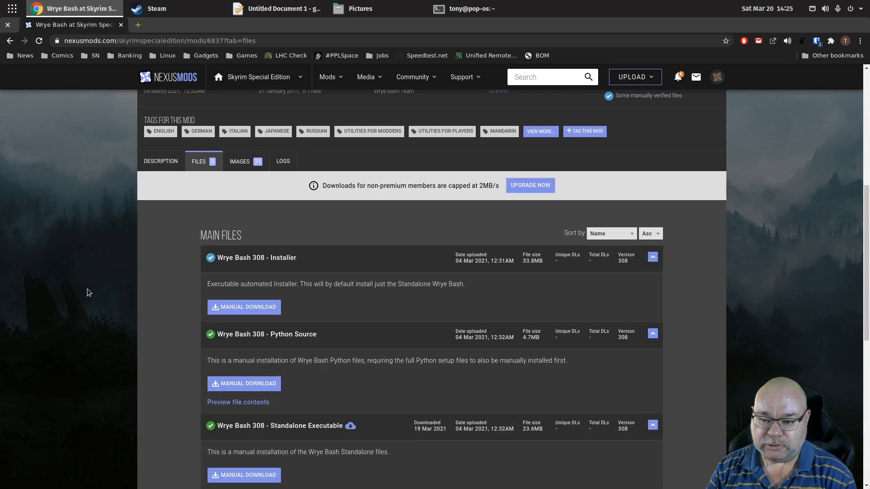
{"action": "scroll", "scroll_direction": "down", "scroll_amount": 3}
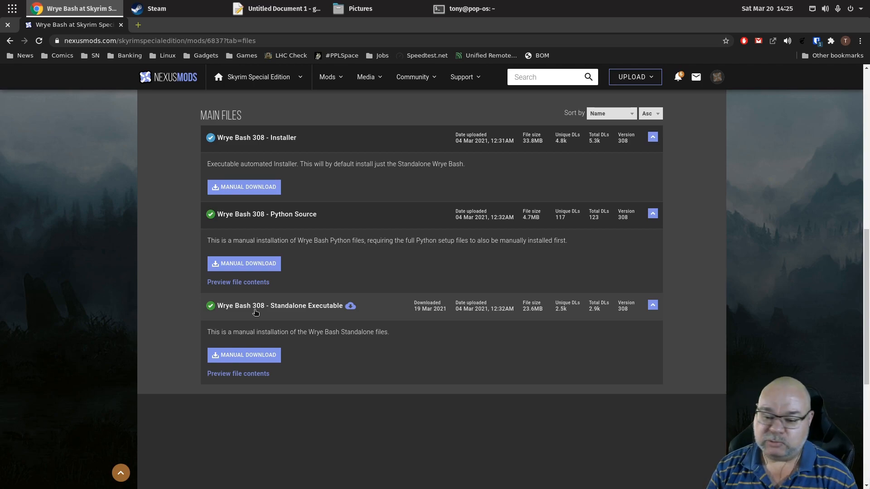
{"action": "mouse_move", "coordinate": [261, 321]}
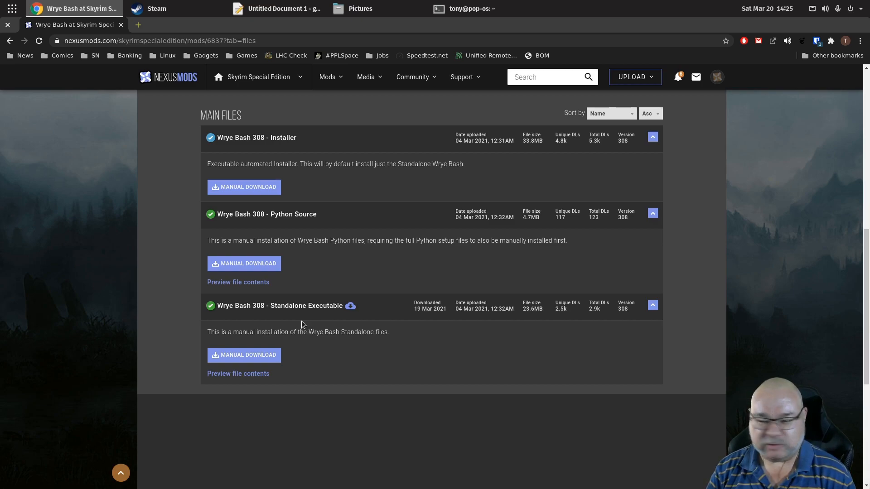
{"action": "mouse_move", "coordinate": [313, 318]}
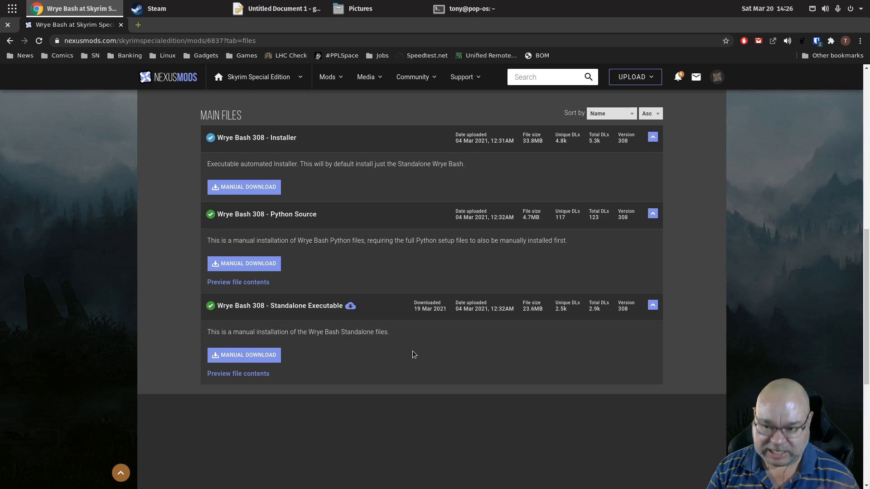
{"action": "mouse_move", "coordinate": [72, 161]}
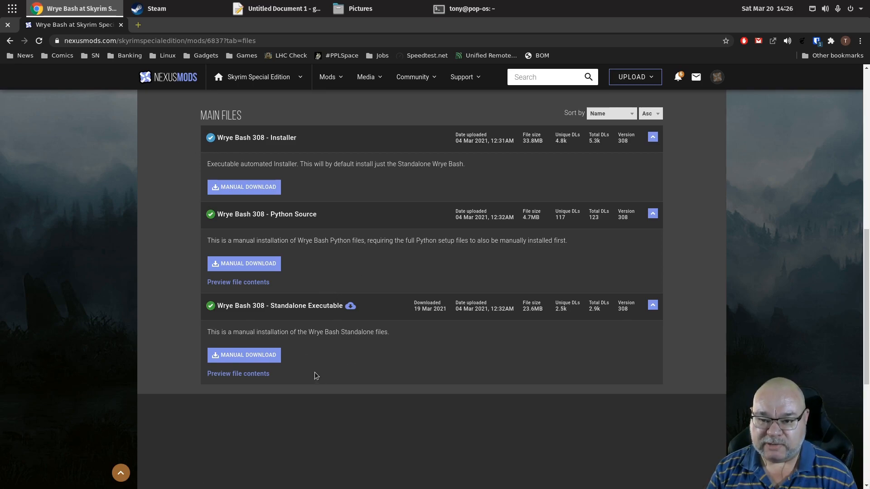
{"action": "mouse_move", "coordinate": [349, 308]}
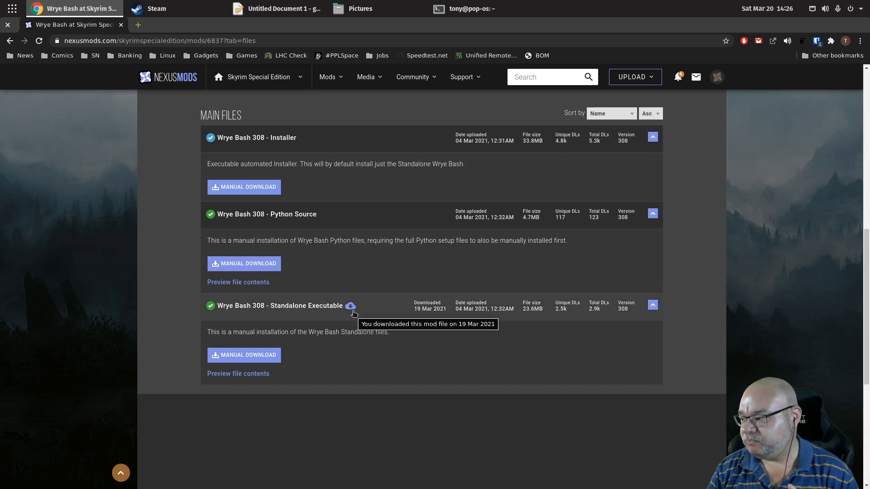
{"action": "mouse_move", "coordinate": [324, 343]}
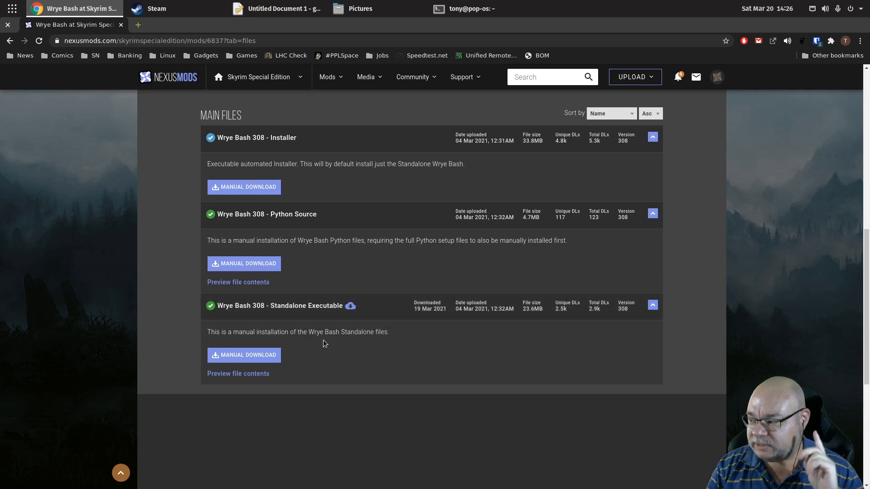
{"action": "mouse_move", "coordinate": [328, 354]}
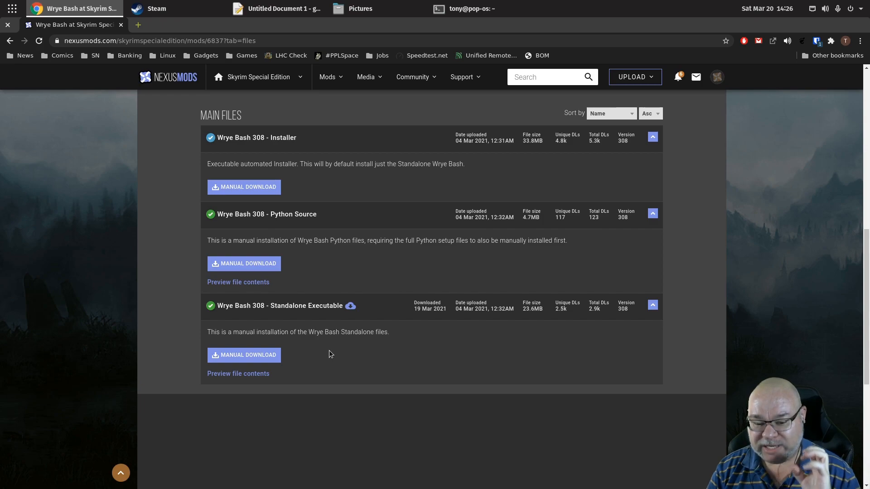
{"action": "mouse_move", "coordinate": [355, 374]}
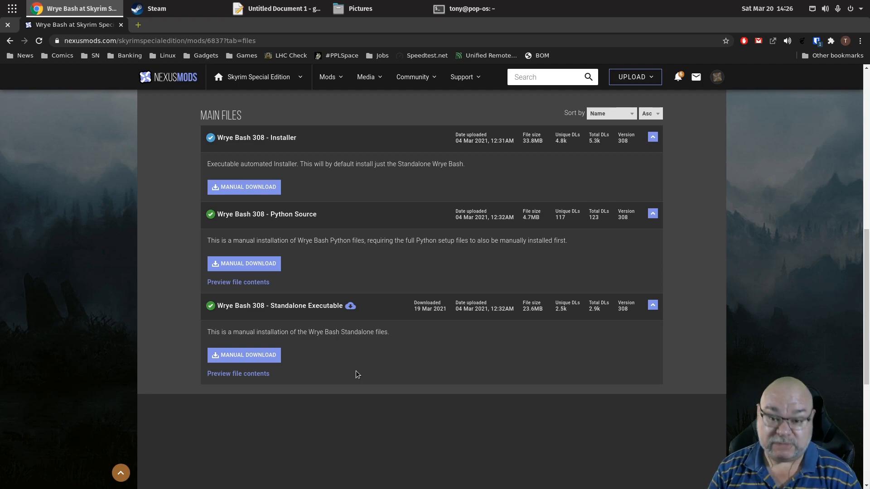
{"action": "mouse_move", "coordinate": [351, 377]}
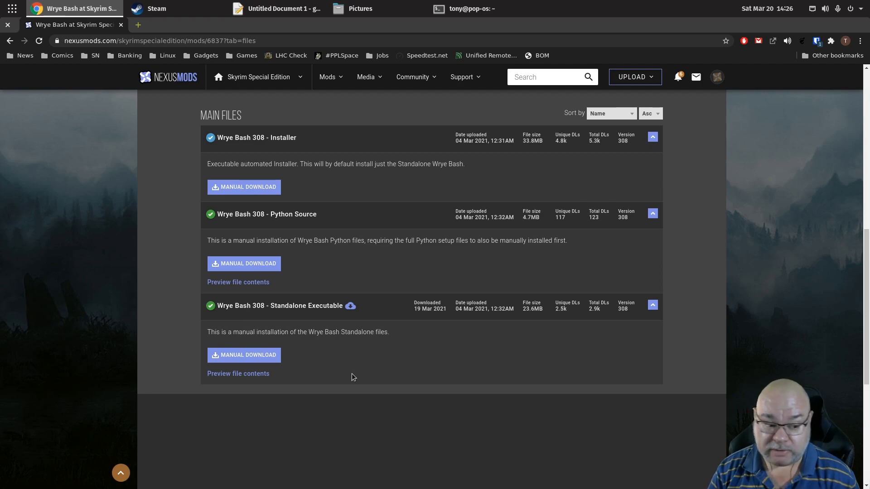
{"action": "mouse_move", "coordinate": [201, 18]}
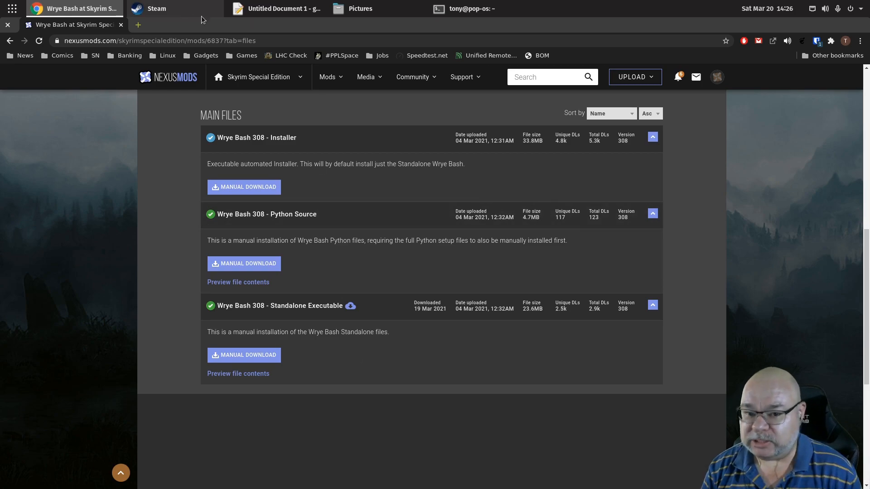
Open Skyrim Special Edition's Properties from the Steam library.
{"action": "left_click", "coordinate": [156, 8]}
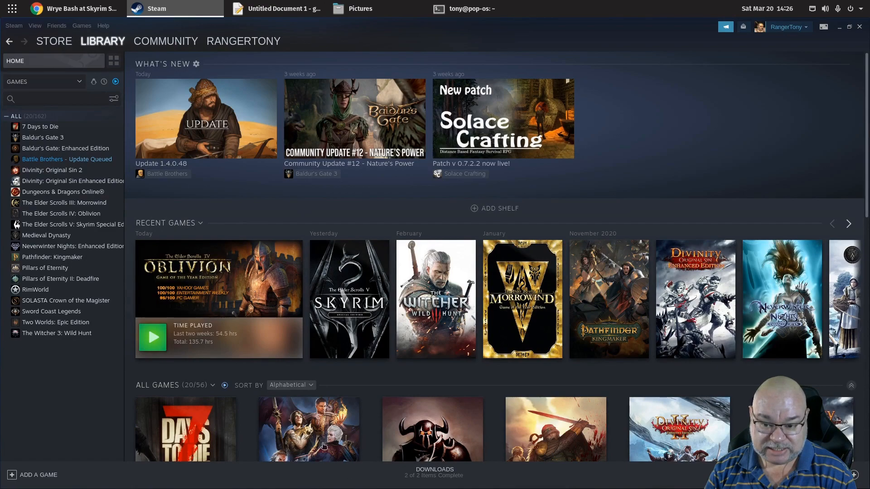
{"action": "left_click", "coordinate": [73, 225]}
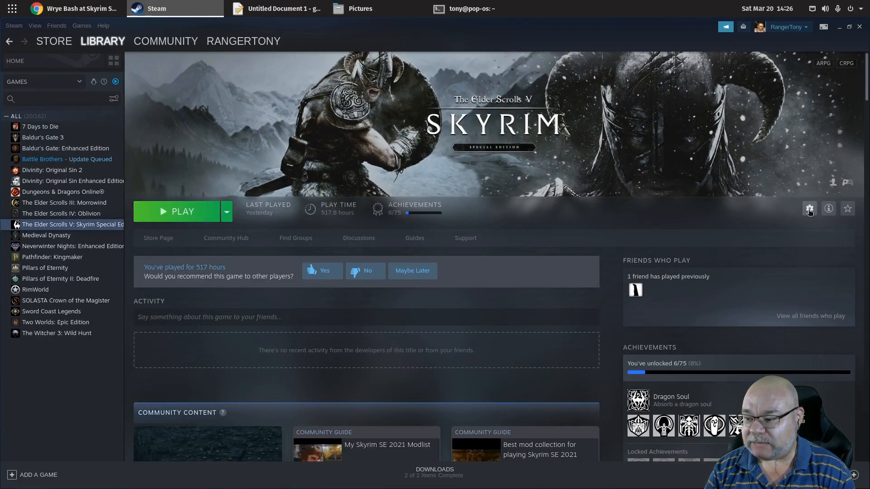
{"action": "left_click", "coordinate": [810, 209]}
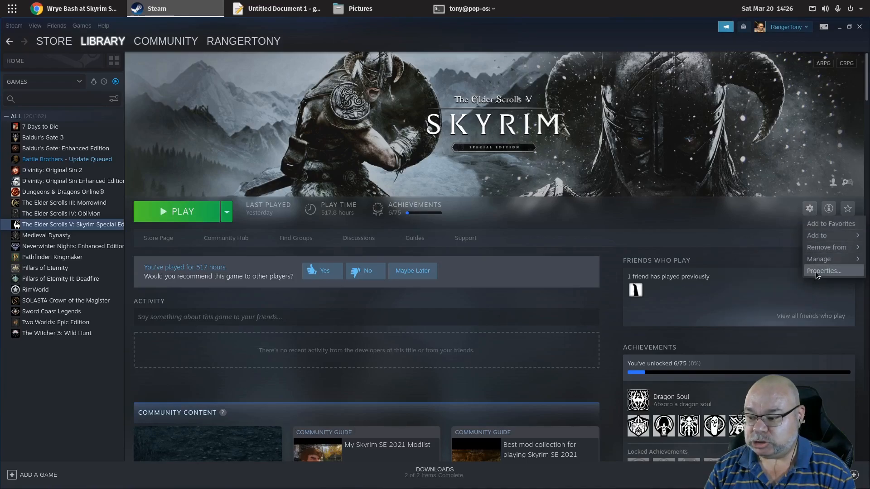
{"action": "left_click", "coordinate": [824, 271]}
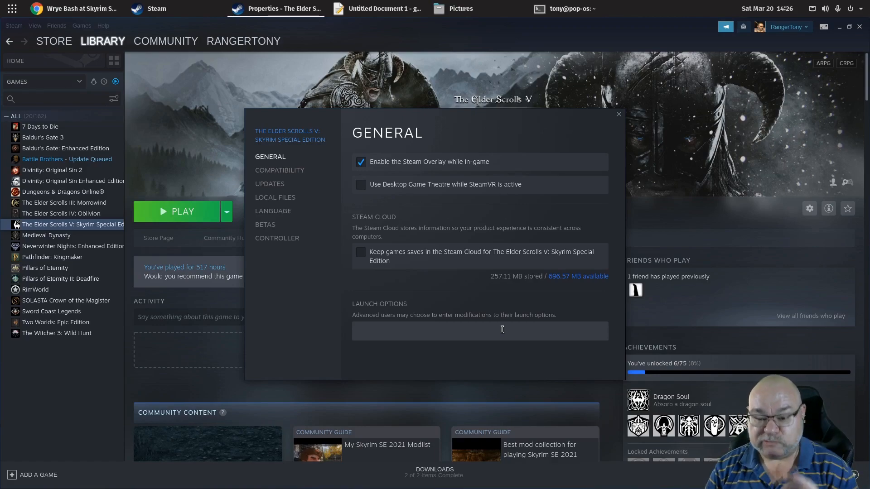
Set launch options to PROTON_DUMP_DEBUG_COMMANDS=1 %command% and review the Compatibility setting.
{"action": "left_click", "coordinate": [480, 331]}
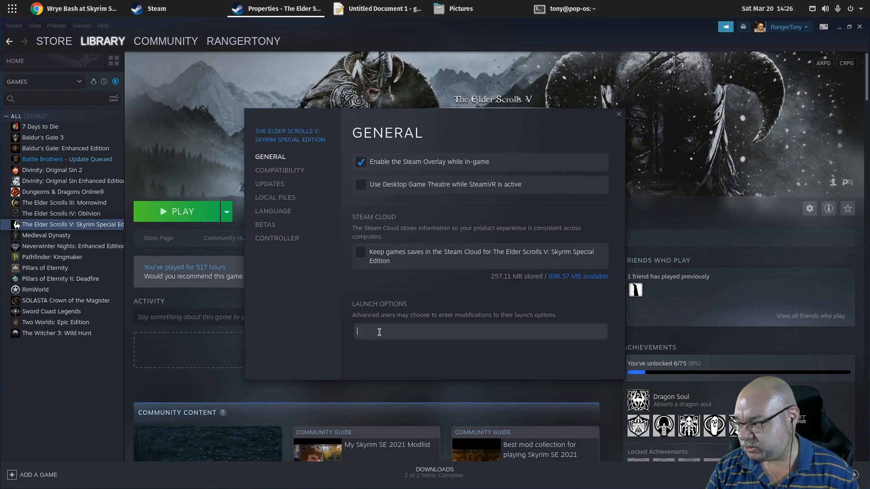
{"action": "type", "text": "PROTON_"}
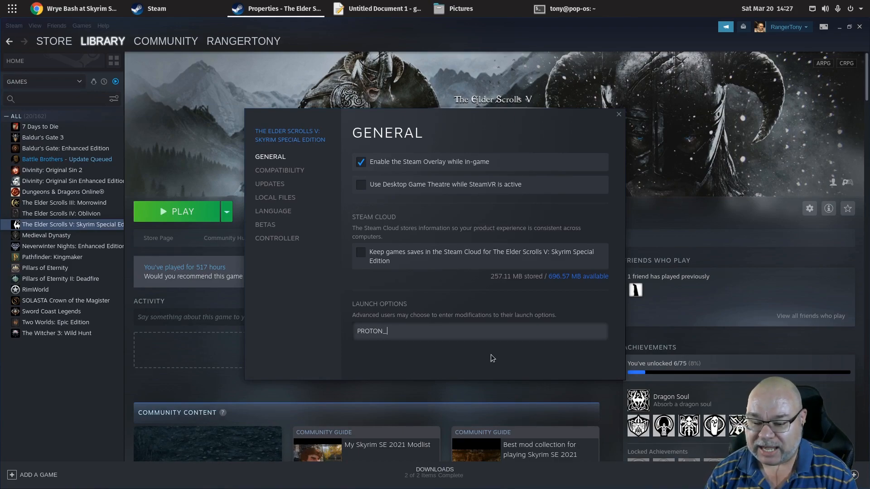
{"action": "type", "text": "DUMP_"}
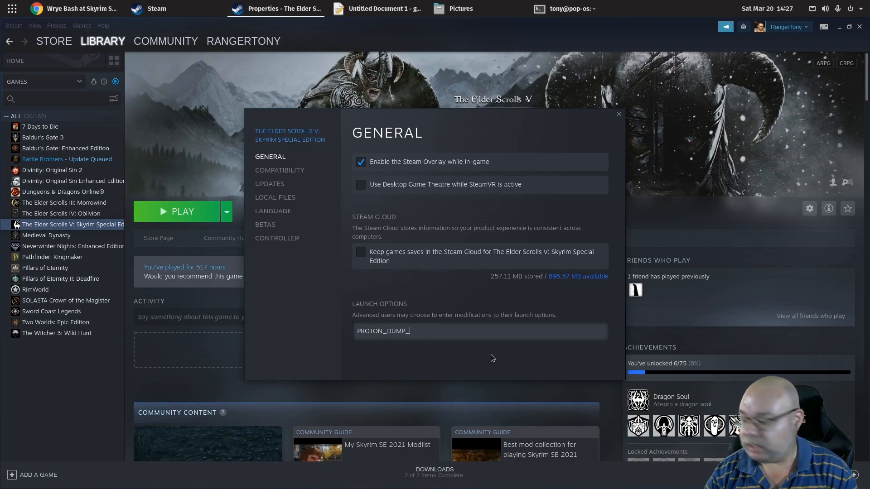
{"action": "type", "text": "DEBUG"}
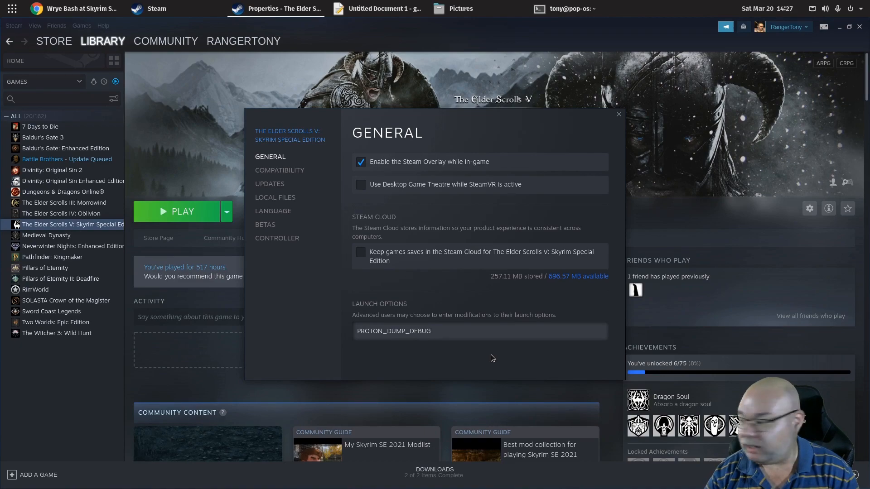
{"action": "type", "text": "_COMMANDS"}
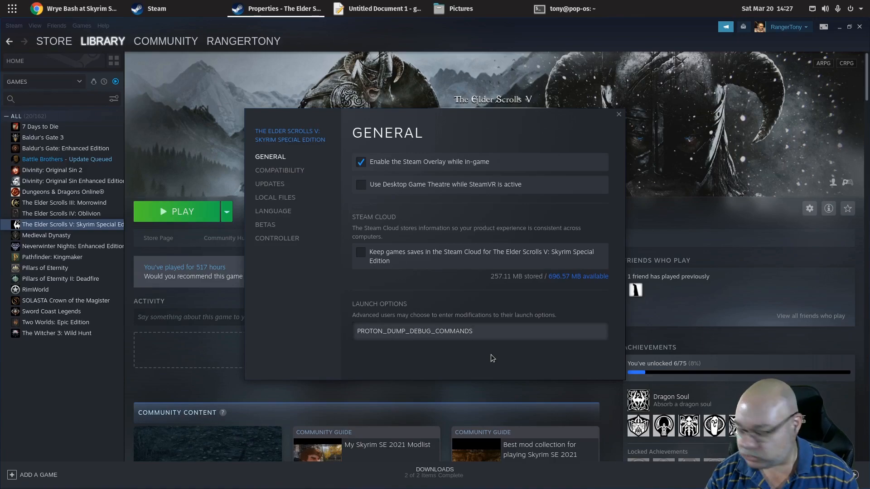
{"action": "type", "text": "=1"}
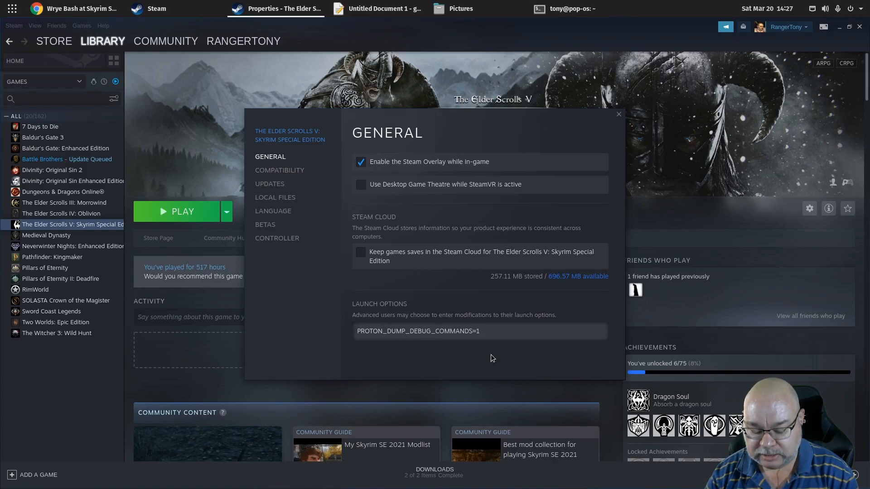
{"action": "type", "text": "%"}
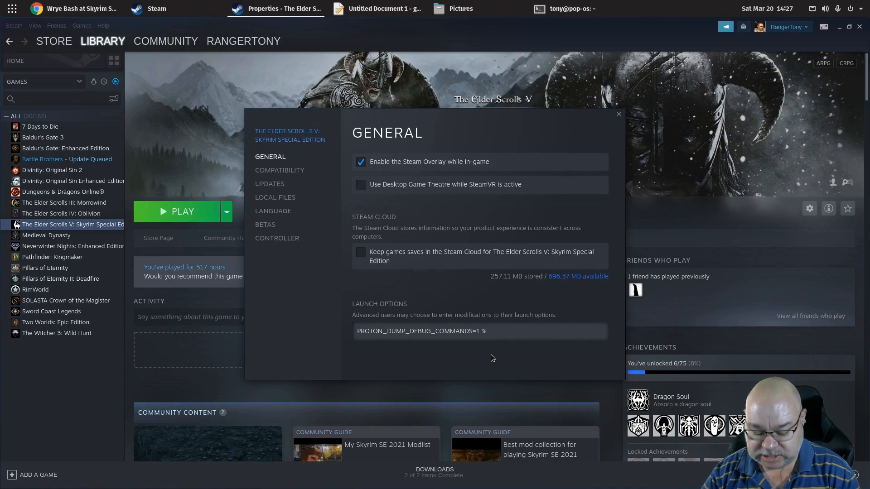
{"action": "type", "text": "command"}
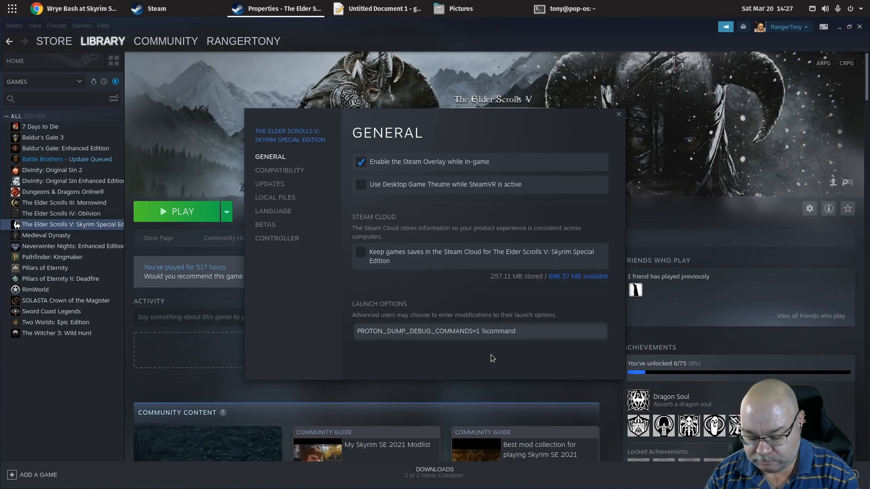
{"action": "type", "text": "%"}
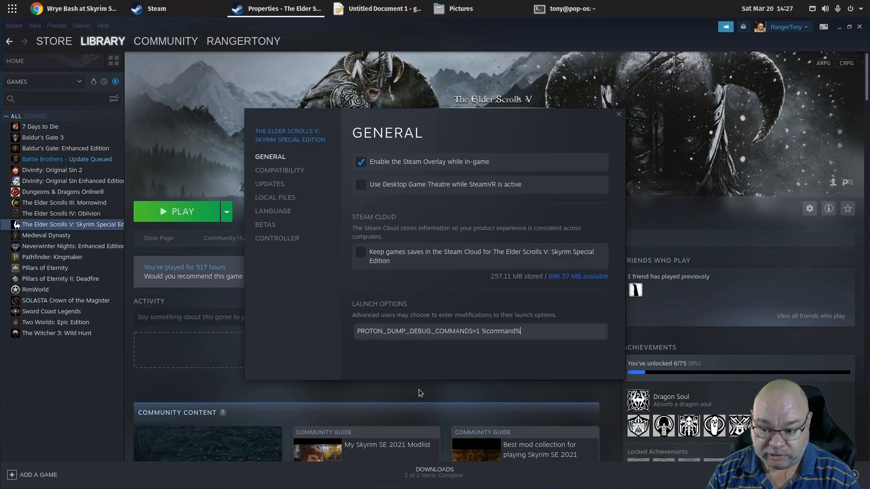
{"action": "mouse_move", "coordinate": [481, 331]}
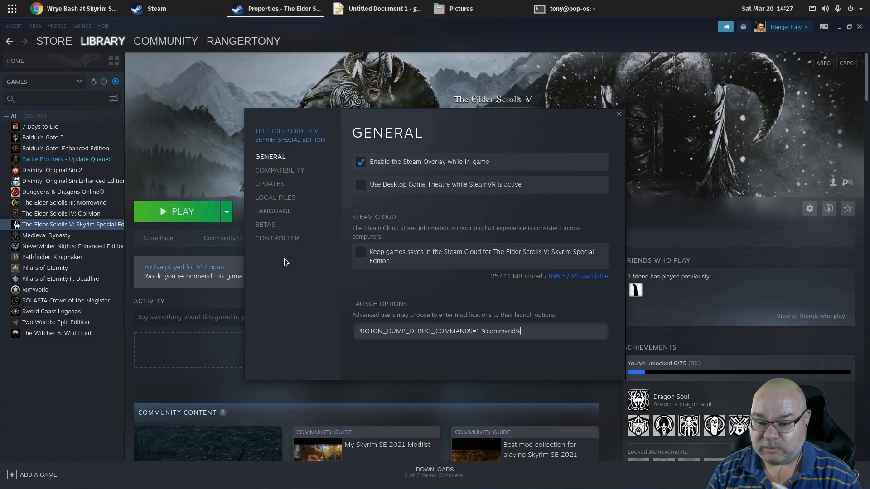
{"action": "mouse_move", "coordinate": [315, 168]}
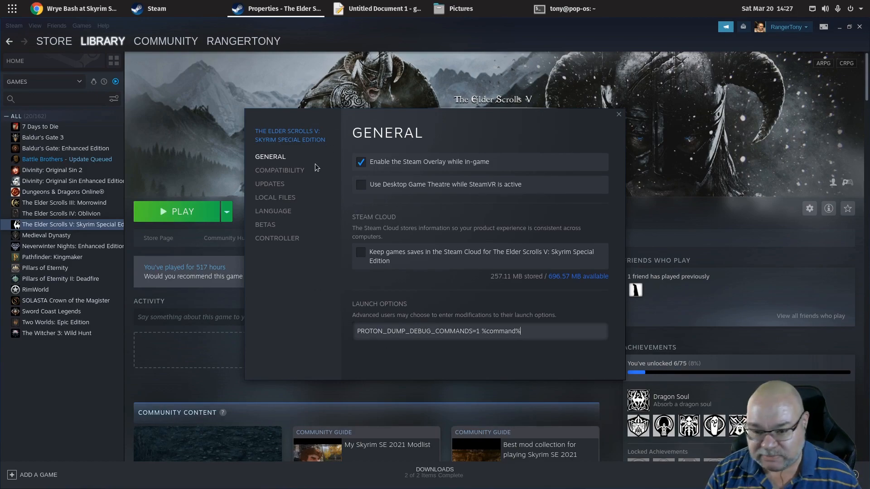
{"action": "left_click", "coordinate": [279, 170]}
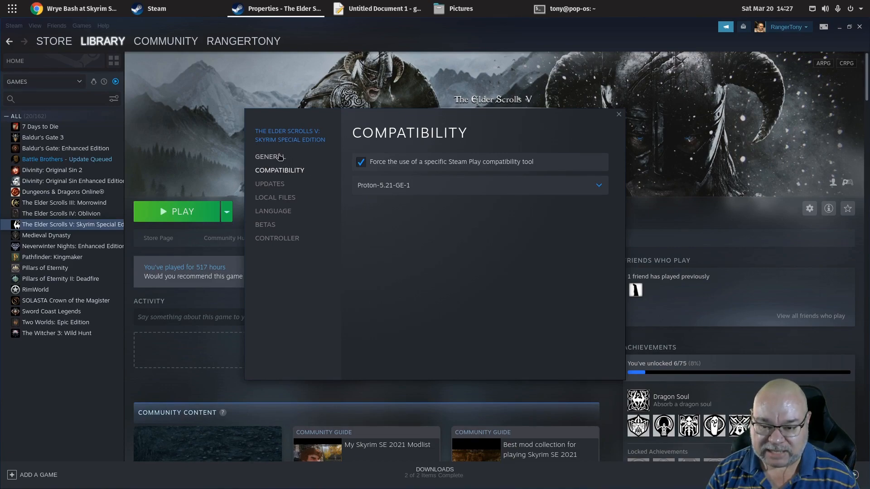
Close Properties and launch Skyrim Special Edition with PLAY.
{"action": "left_click", "coordinate": [270, 156]}
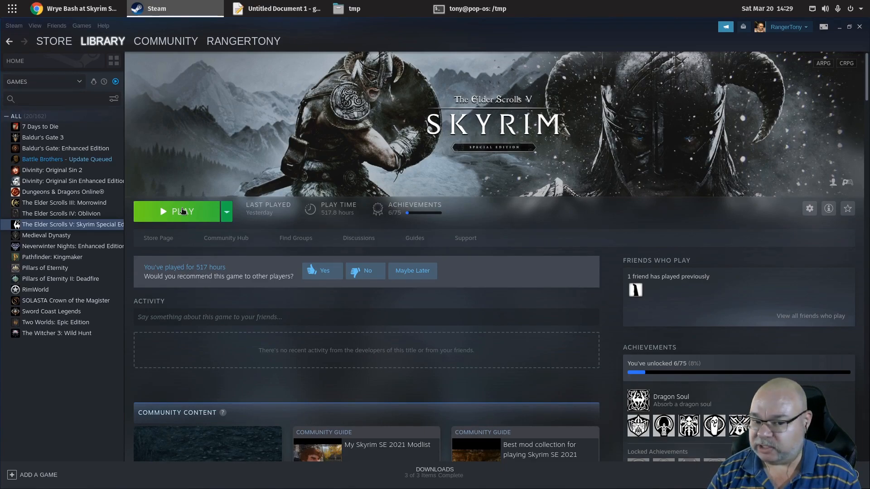
{"action": "left_click", "coordinate": [182, 211]}
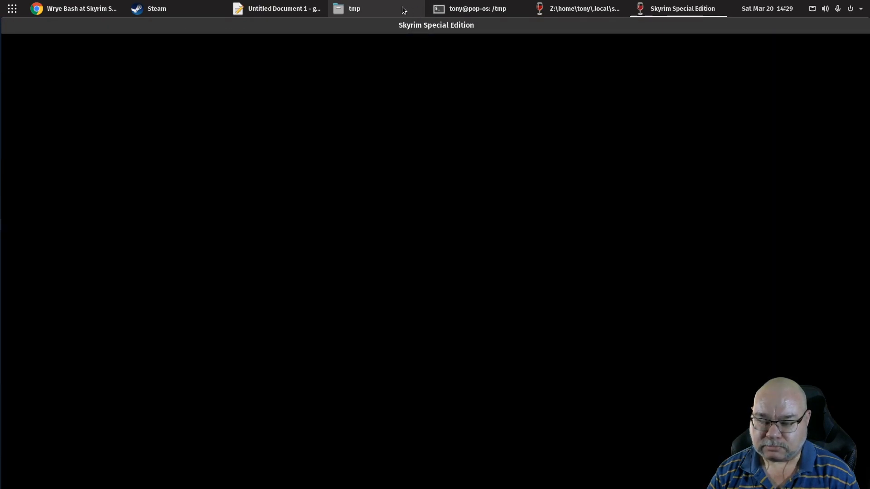
{"action": "mouse_move", "coordinate": [384, 5]}
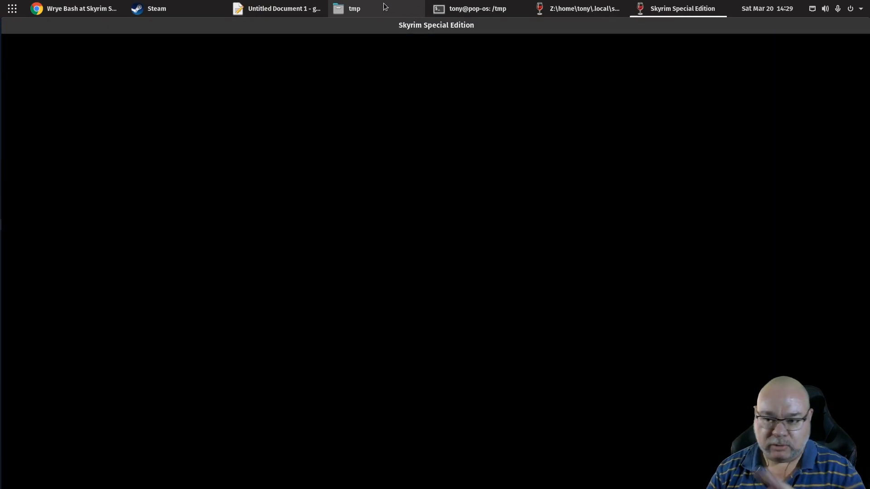
Navigate Files from the Computer root into /tmp, revealing proton_tony.
{"action": "left_click", "coordinate": [353, 8]}
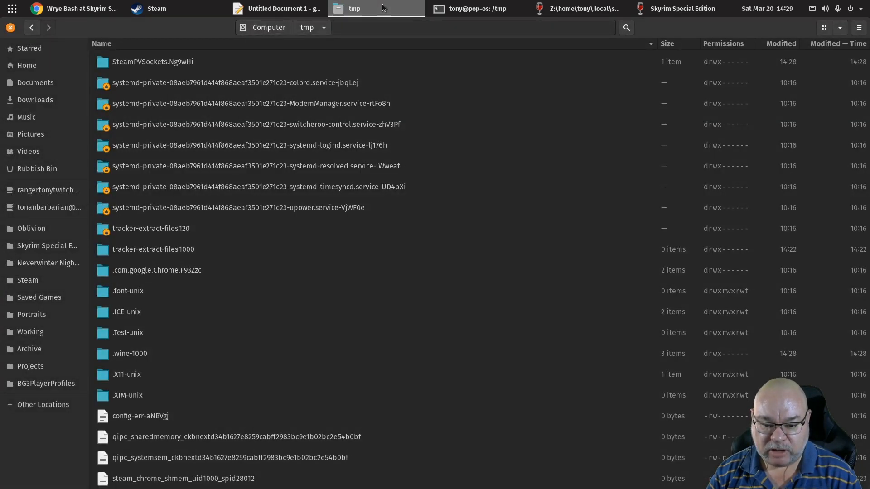
{"action": "left_click", "coordinate": [678, 9]}
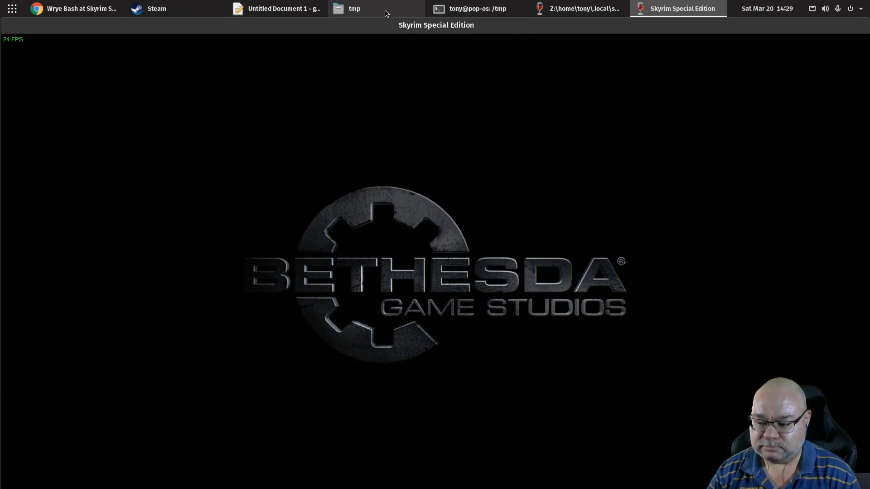
{"action": "left_click", "coordinate": [353, 9]}
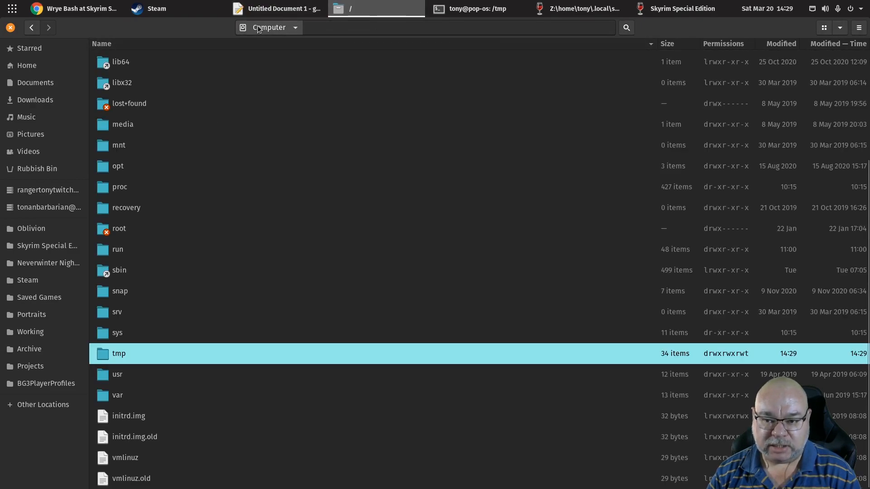
{"action": "mouse_move", "coordinate": [237, 307]}
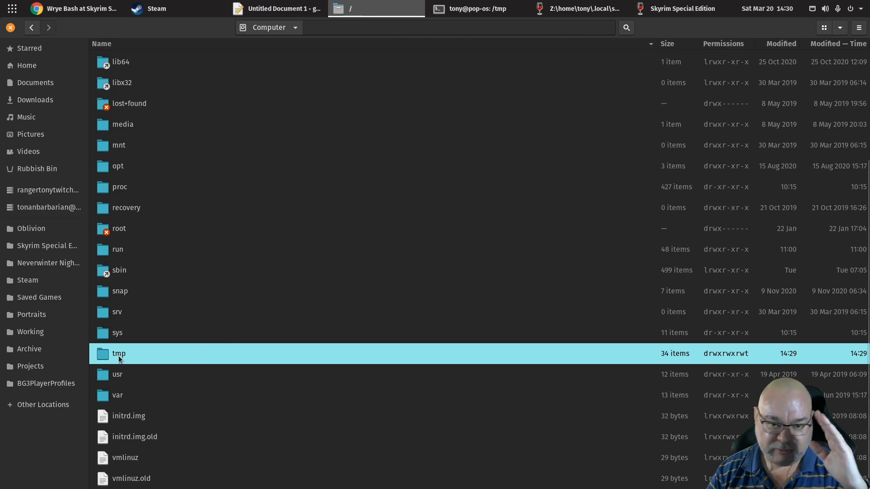
{"action": "double_click", "coordinate": [118, 353]}
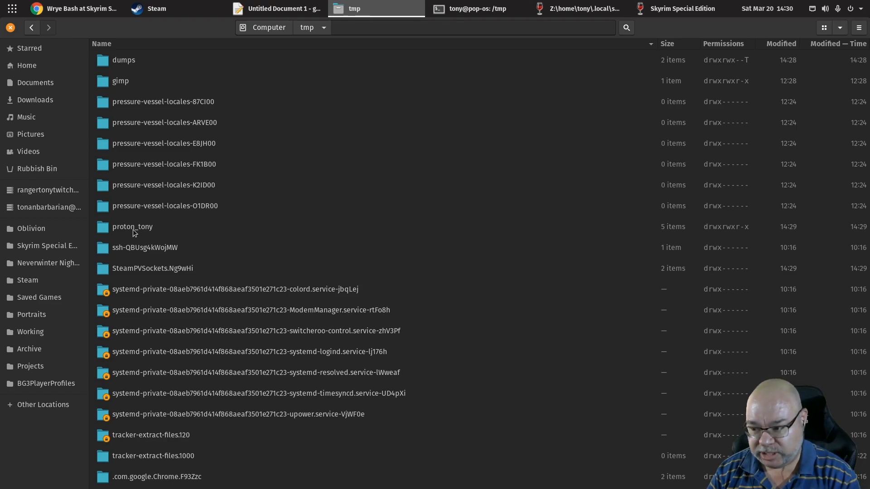
Open proton_tony and bring up the run script's actions.
{"action": "double_click", "coordinate": [132, 226]}
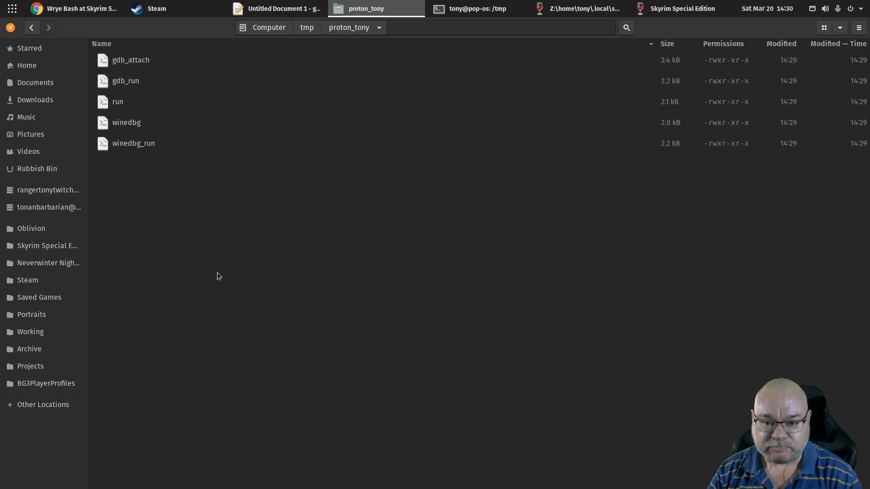
{"action": "left_click", "coordinate": [118, 101]}
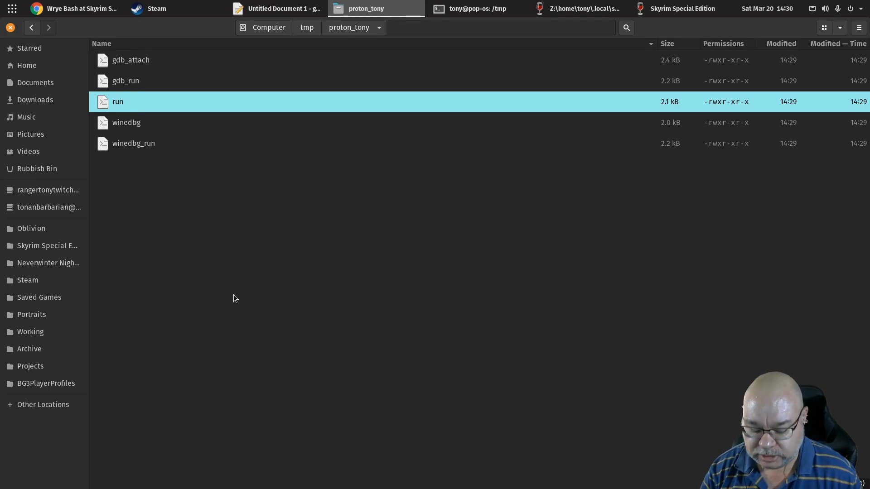
{"action": "right_click", "coordinate": [117, 101]}
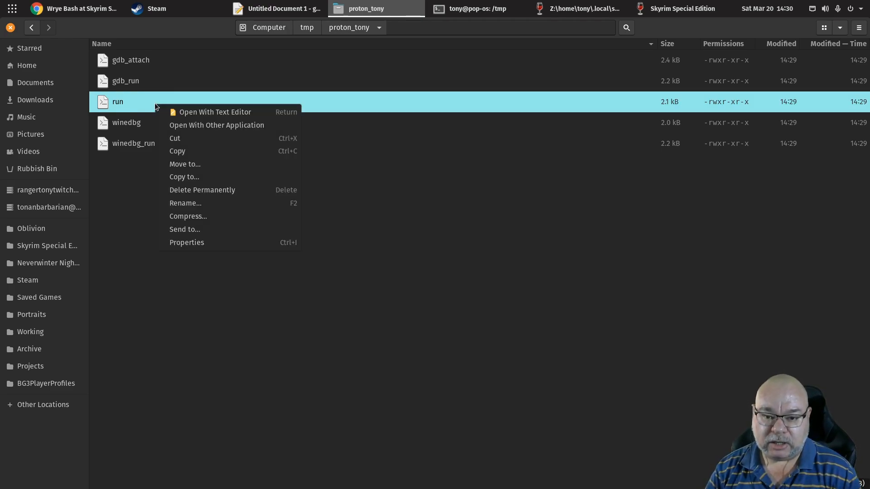
Browse a Copy to destination through Home into .local.
{"action": "left_click", "coordinate": [183, 176]}
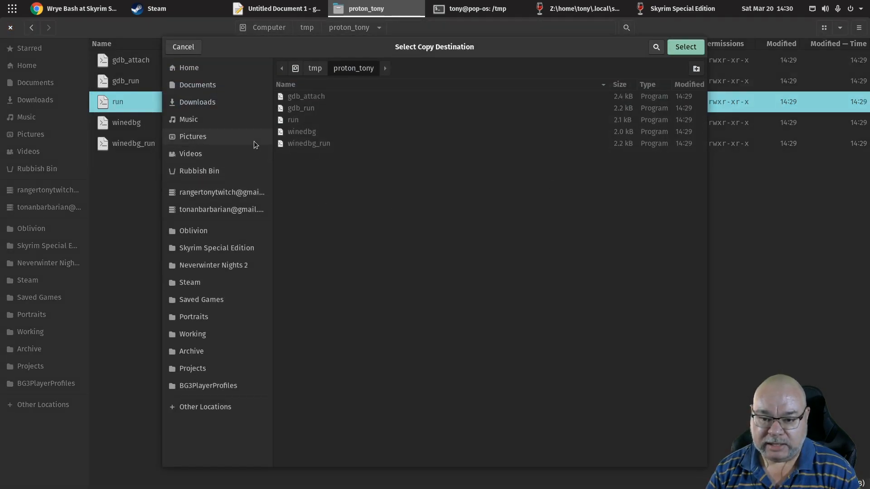
{"action": "mouse_move", "coordinate": [189, 67]}
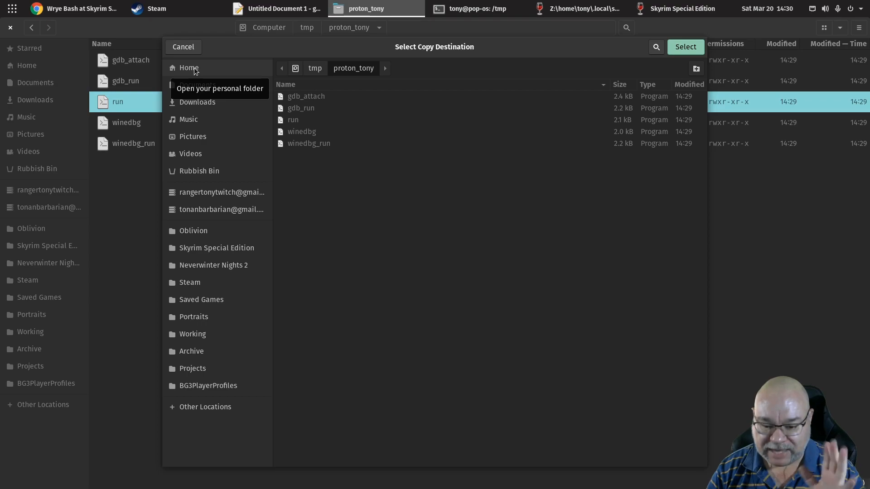
{"action": "left_click", "coordinate": [189, 67]}
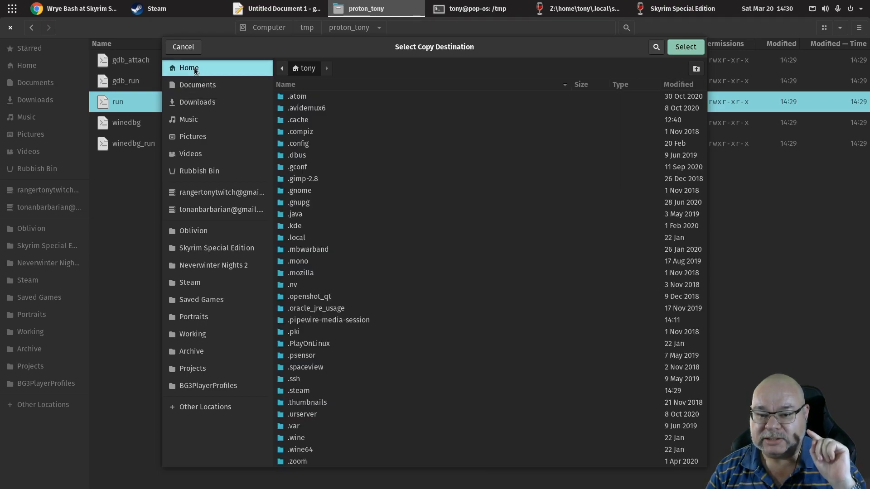
{"action": "mouse_move", "coordinate": [521, 204]}
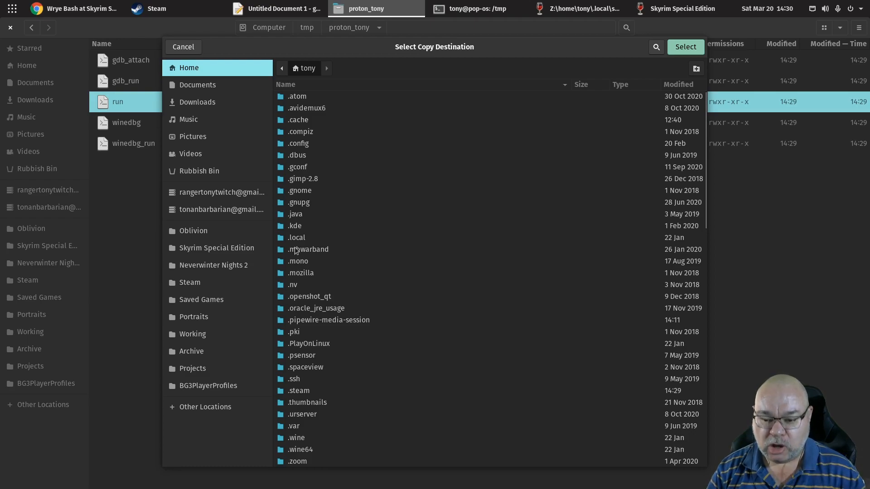
{"action": "double_click", "coordinate": [296, 237]}
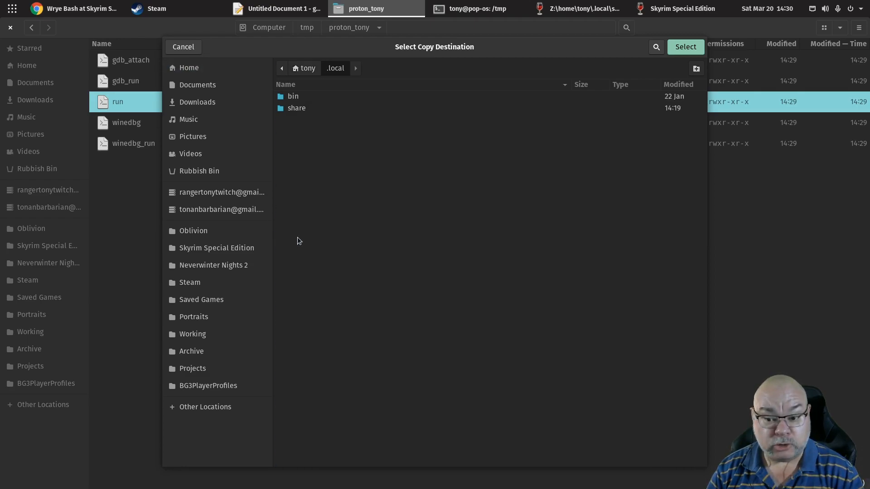
{"action": "double_click", "coordinate": [293, 96]}
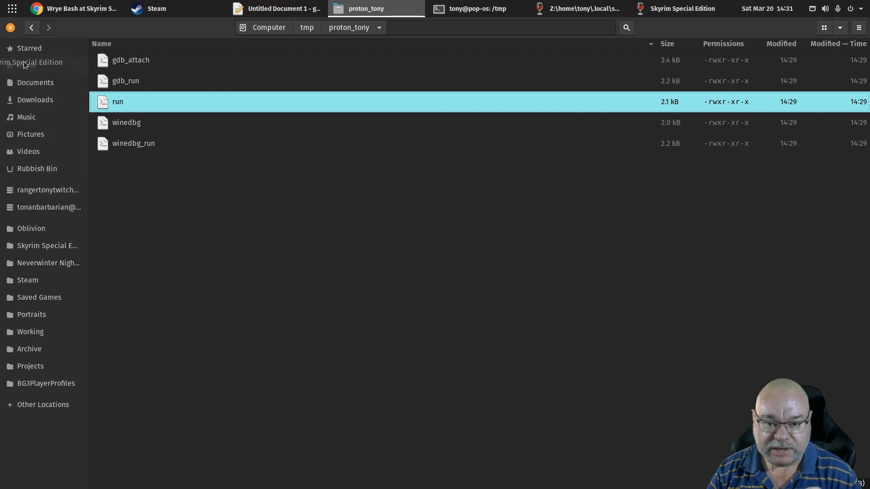
Type cp /tmp/proton_tony/run /home/tony/.local/bin/ in the terminal.
{"action": "left_click", "coordinate": [473, 8]}
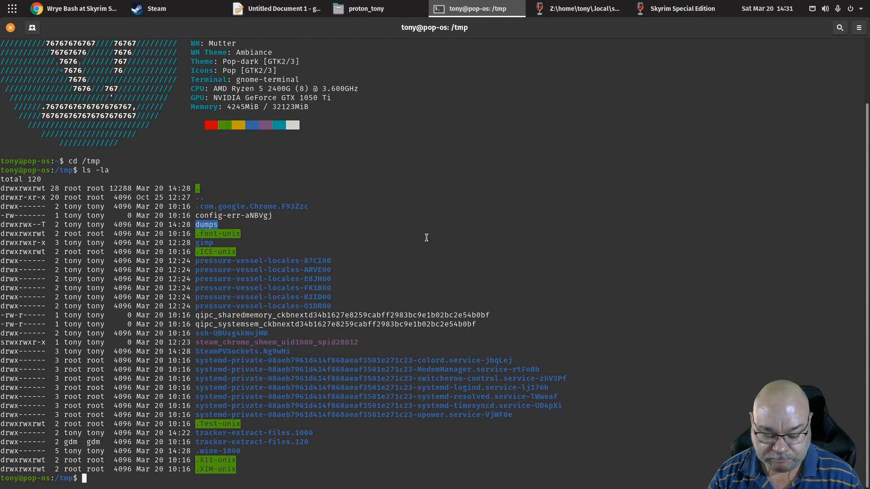
{"action": "type", "text": "cp"}
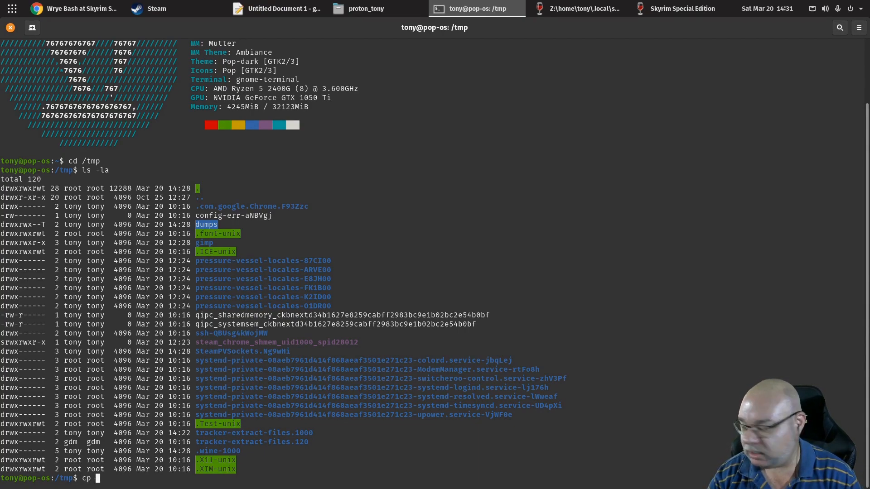
{"action": "type", "text": "/tmp"}
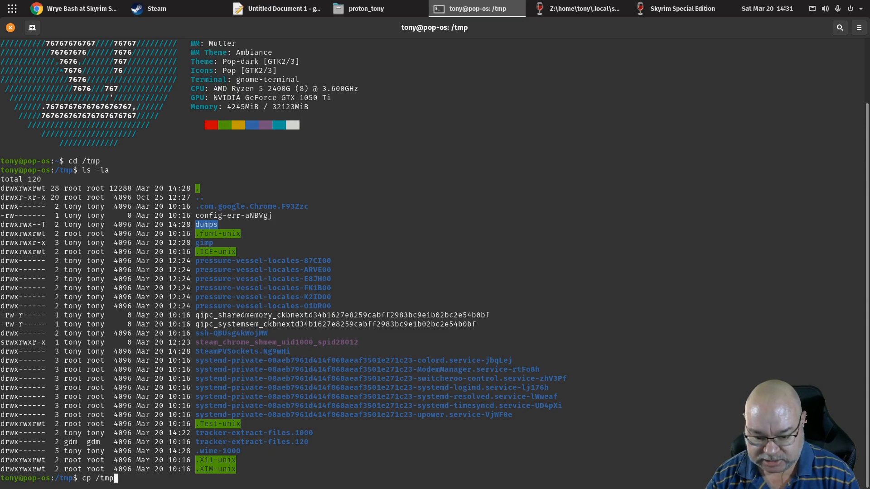
{"action": "type", "text": "pto"}
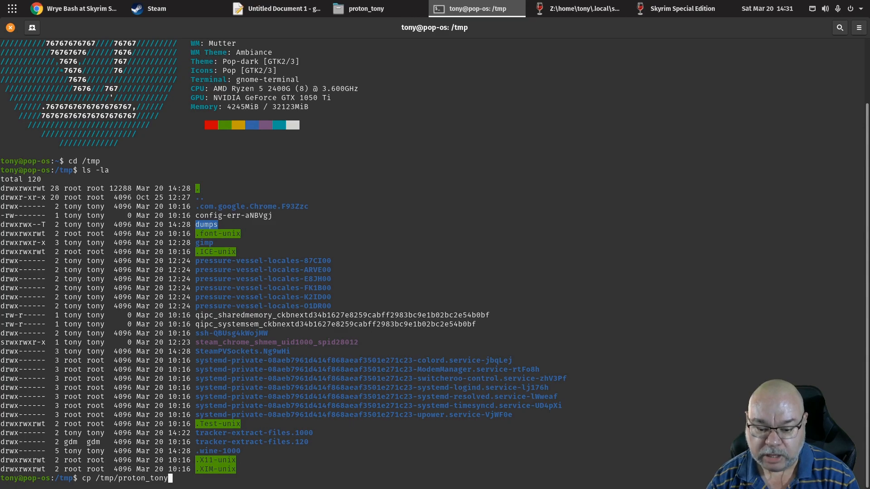
{"action": "type", "text": "run"}
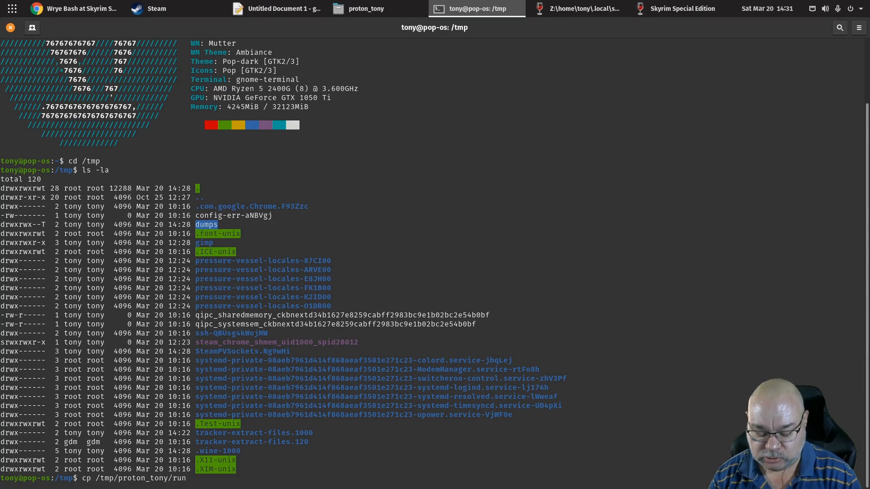
{"action": "type", "text": "/home/tony"}
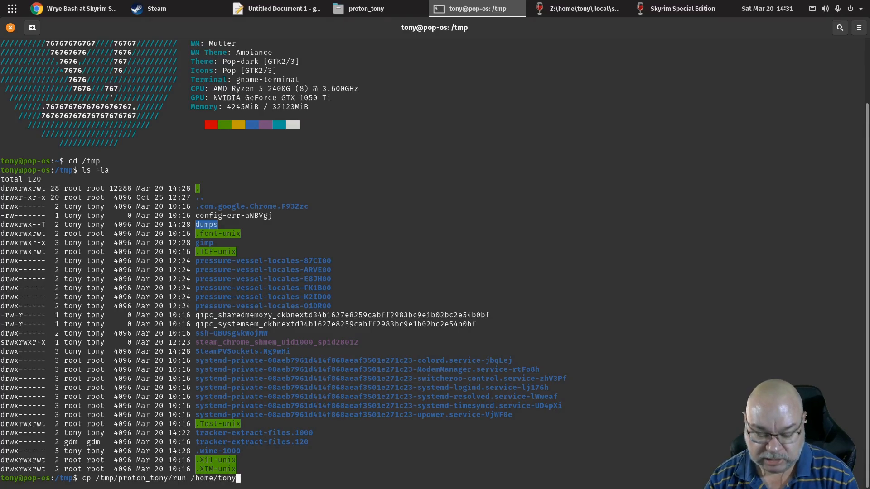
{"action": "type", "text": ".local/"}
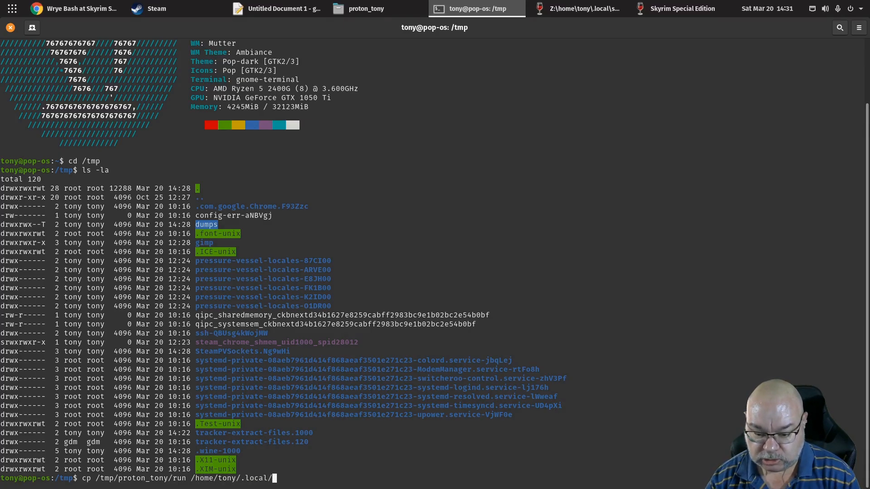
{"action": "type", "text": "bin/"}
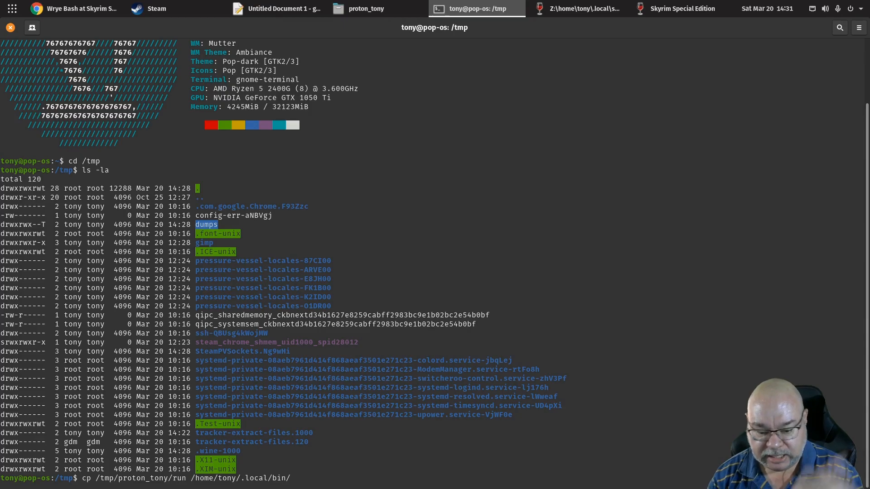
{"action": "type", "text": "/"}
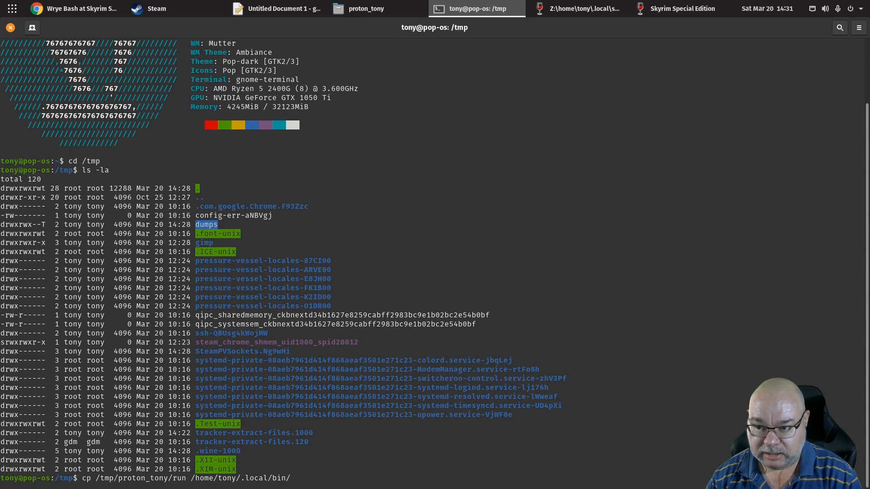
{"action": "type", "text": "run"}
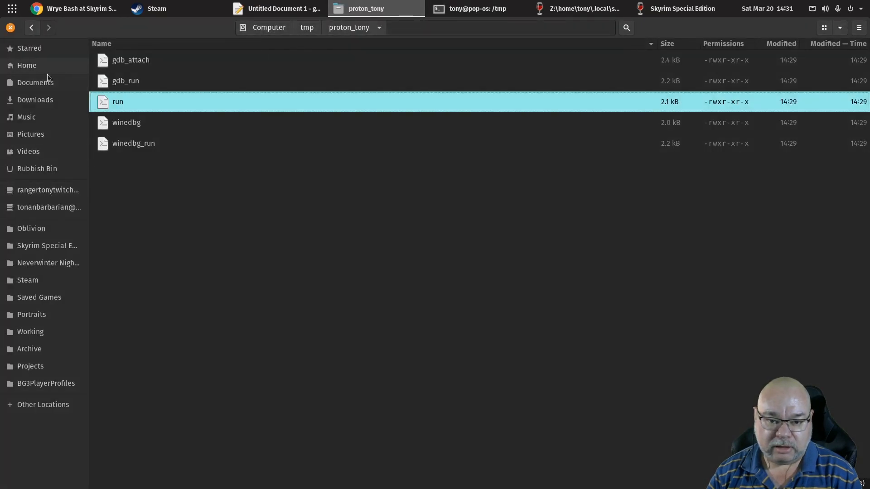
Finish the copy command so the script is named skyrim_wryebash.
{"action": "left_click", "coordinate": [26, 65]}
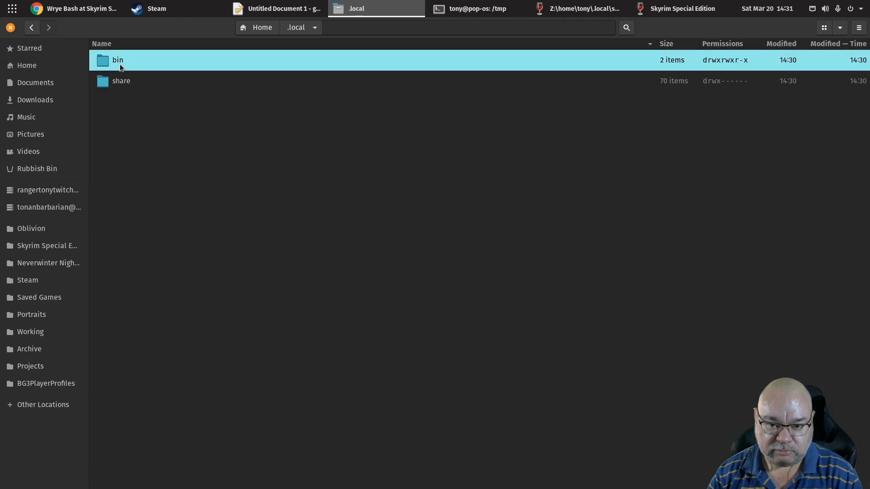
{"action": "right_click", "coordinate": [117, 81]}
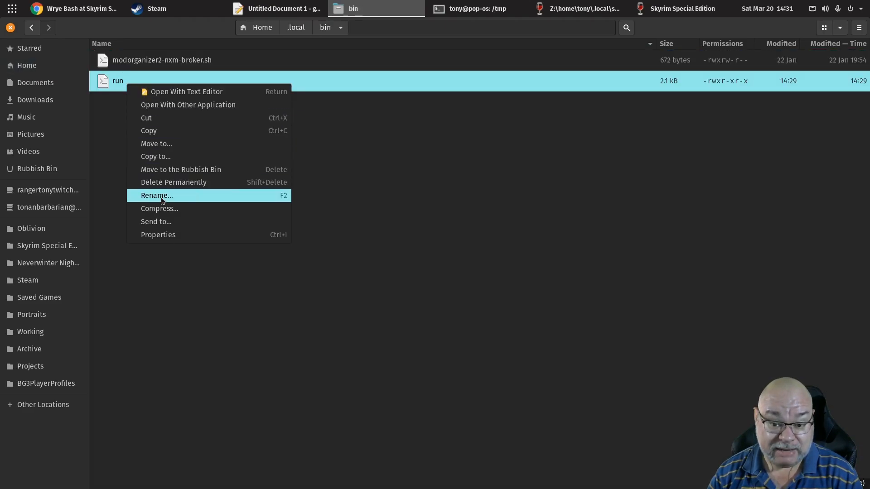
{"action": "left_click", "coordinate": [156, 195]}
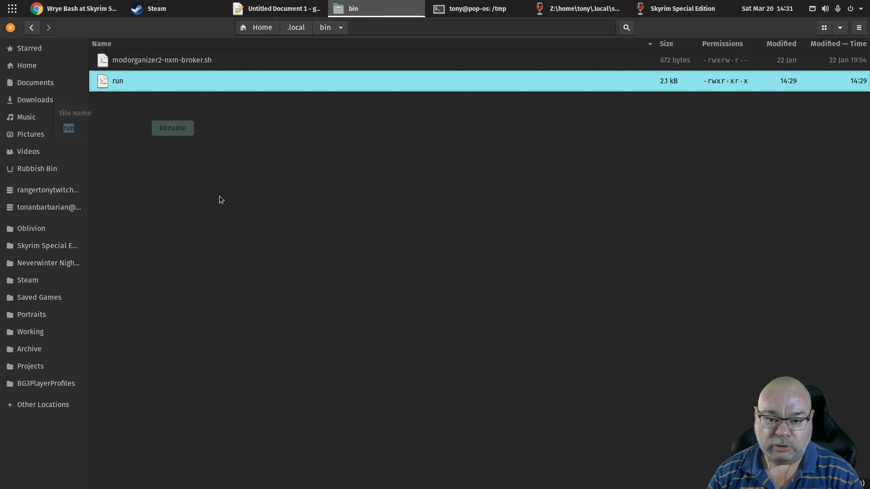
{"action": "left_click", "coordinate": [469, 8]}
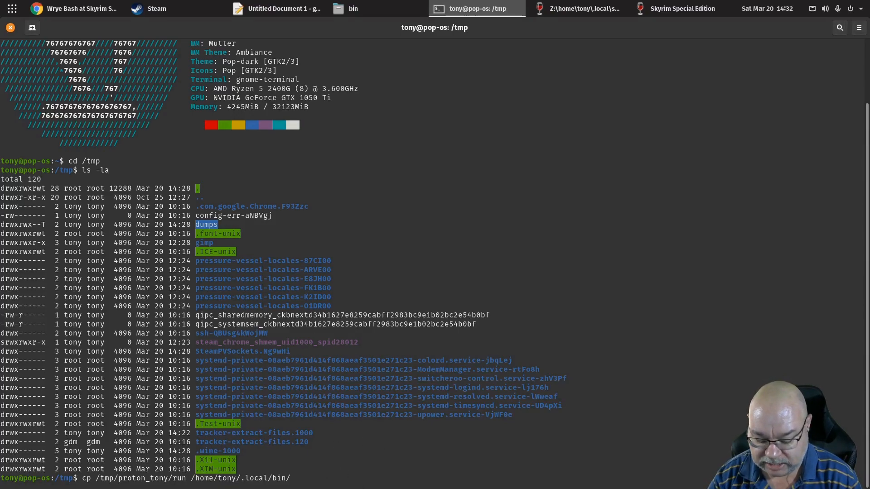
{"action": "type", "text": "skyrim_"}
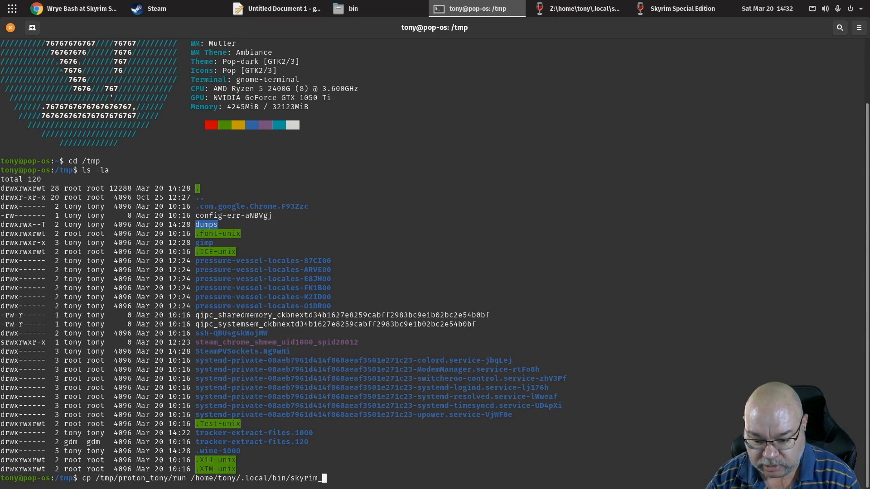
{"action": "type", "text": "rywe"}
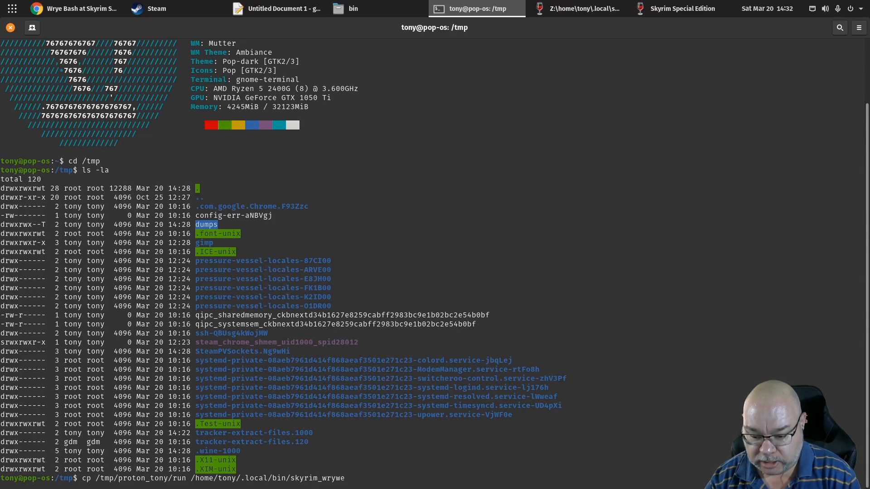
{"action": "type", "text": "bash"}
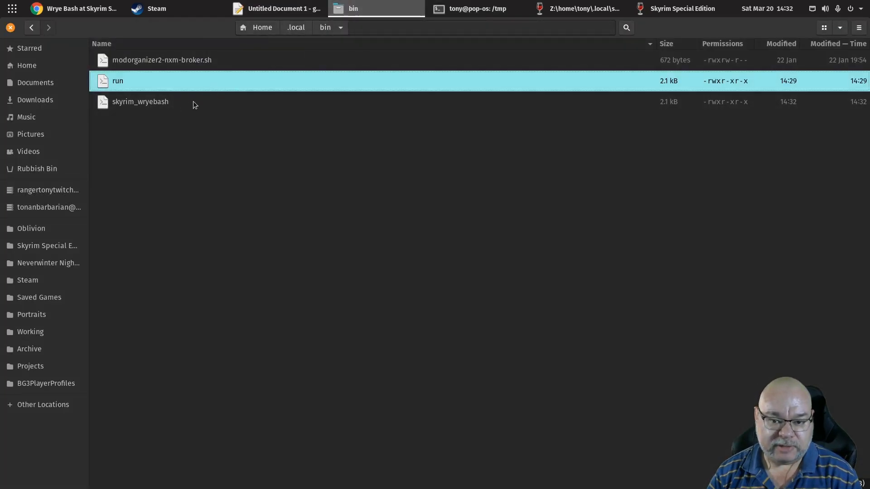
Permanently delete the leftover run script from the local bin folder.
{"action": "right_click", "coordinate": [127, 80]}
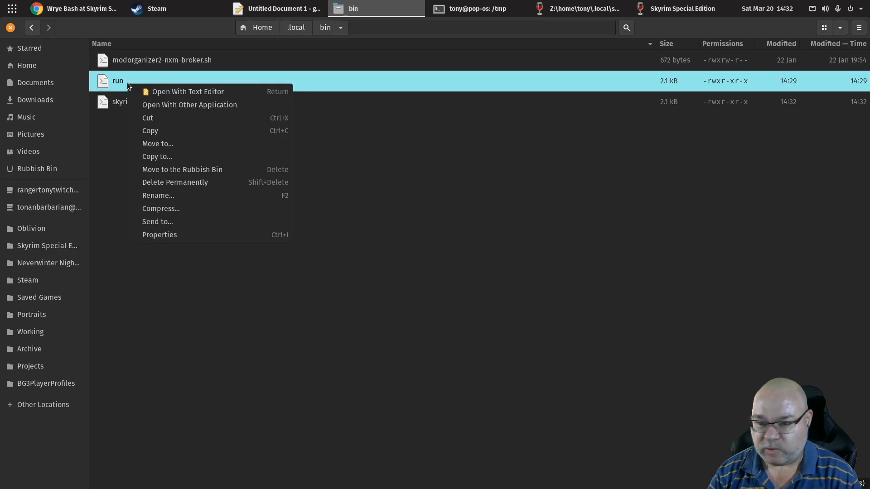
{"action": "left_click", "coordinate": [174, 182]}
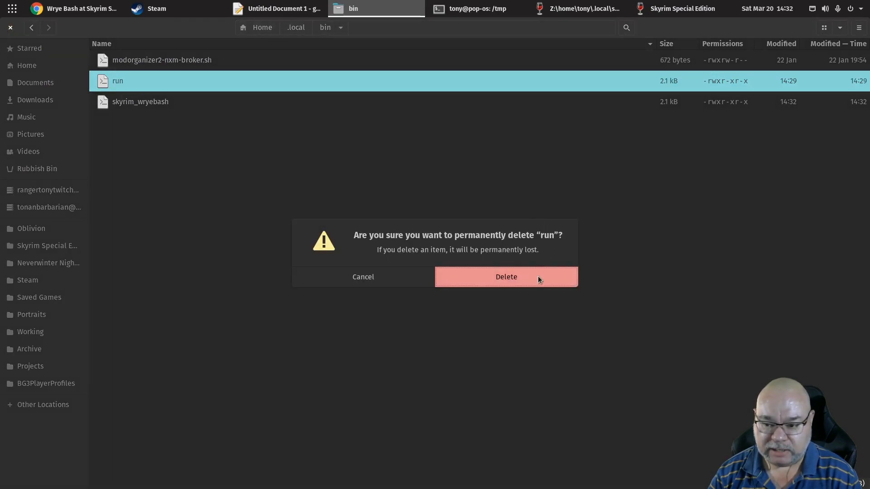
{"action": "left_click", "coordinate": [505, 276]}
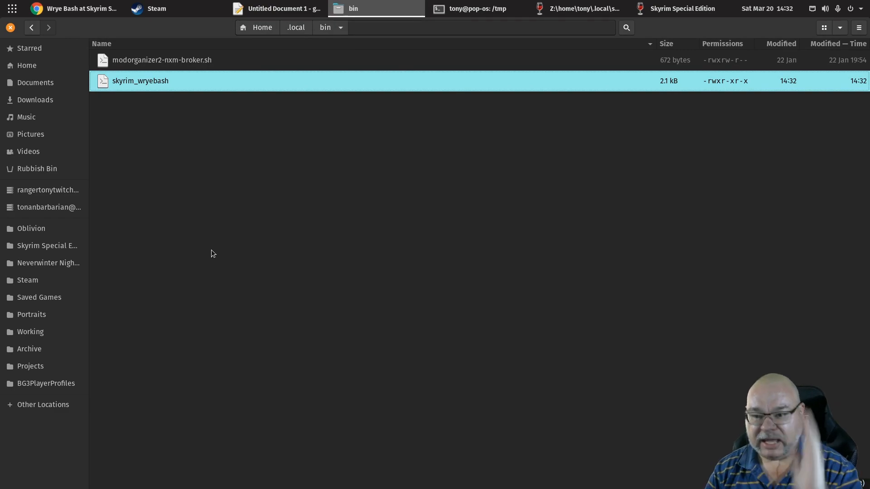
{"action": "left_click", "coordinate": [276, 8]}
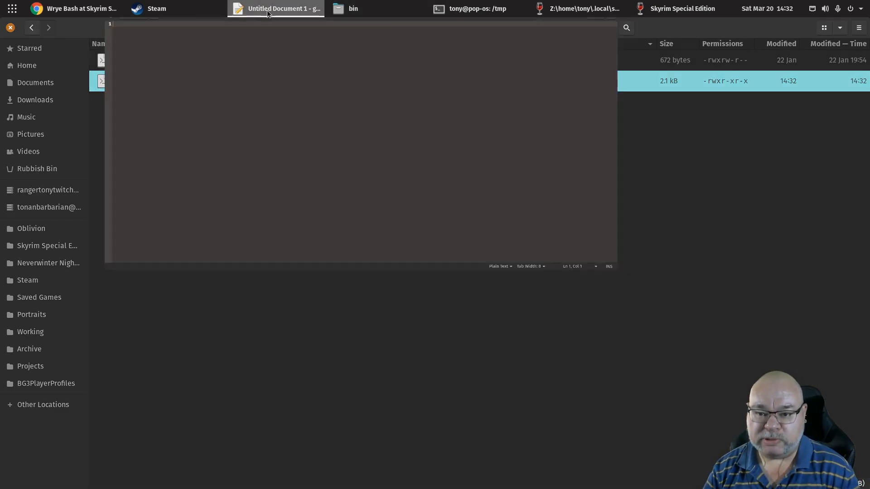
Open skyrim_wryebash from ~/.local/bin in Text Editor, then bring up Steam.
{"action": "left_click", "coordinate": [40, 27]}
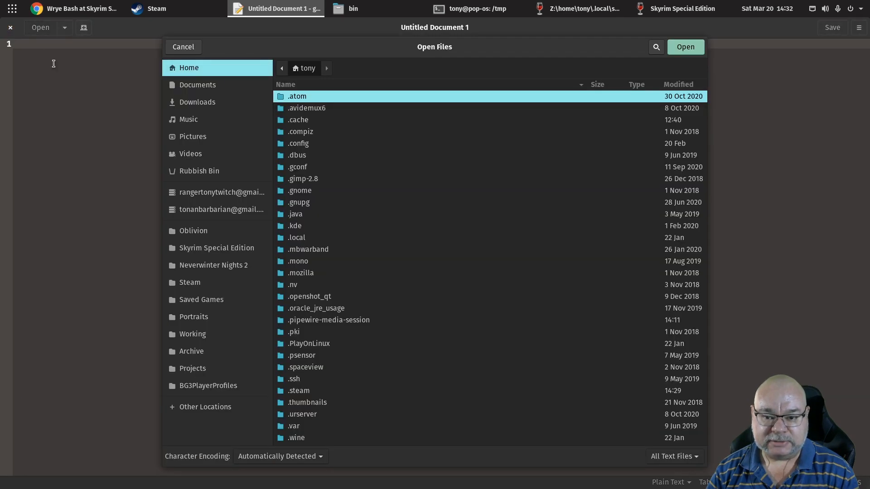
{"action": "scroll", "scroll_direction": "down", "scroll_amount": 3}
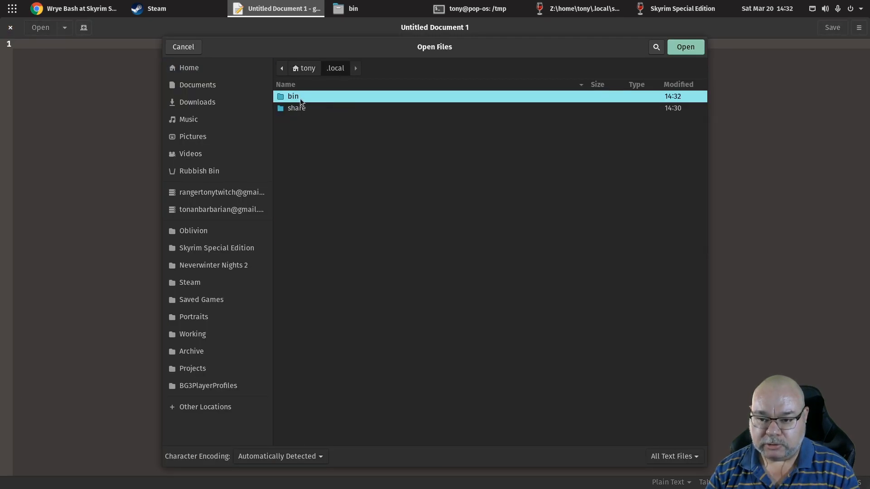
{"action": "left_click", "coordinate": [685, 47]}
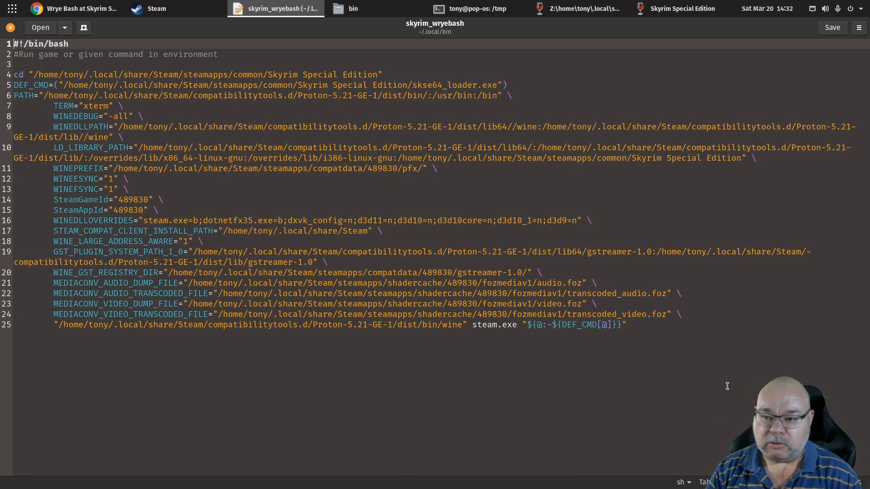
{"action": "left_click", "coordinate": [677, 8]}
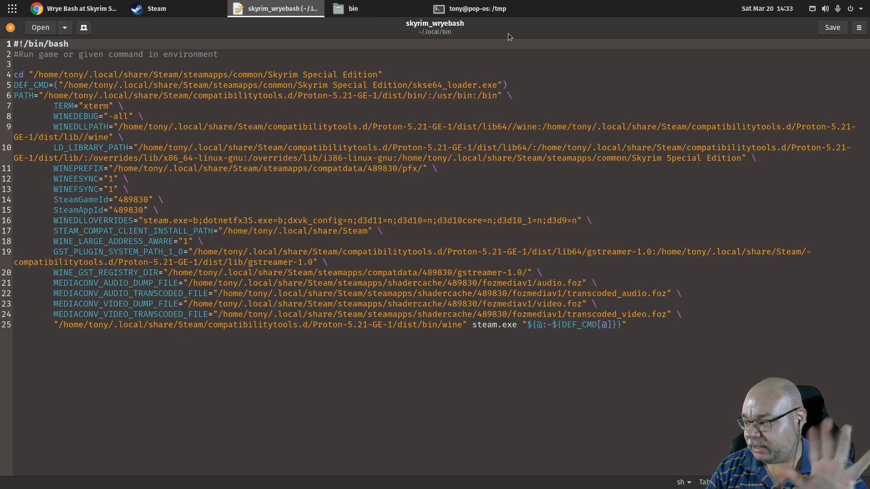
{"action": "left_click", "coordinate": [160, 8]}
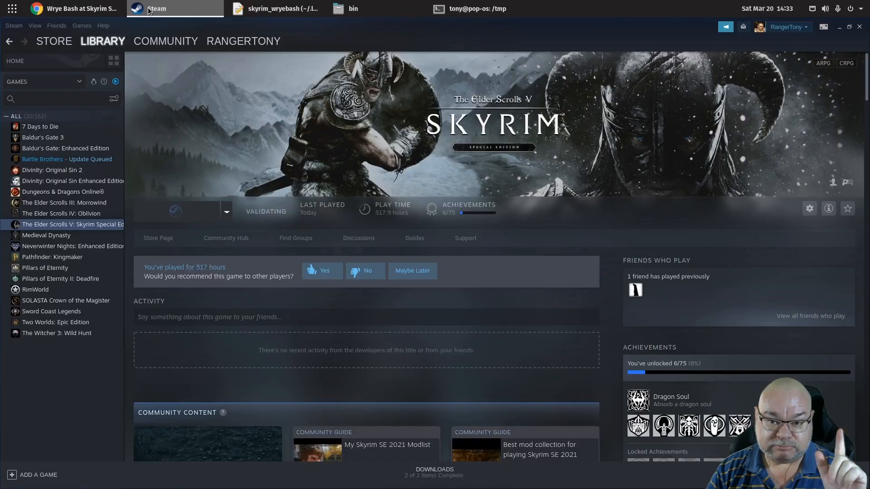
Confirm Skyrim Special Edition's launch options are empty, then return to skyrim_wryebash.
{"action": "left_click", "coordinate": [808, 208]}
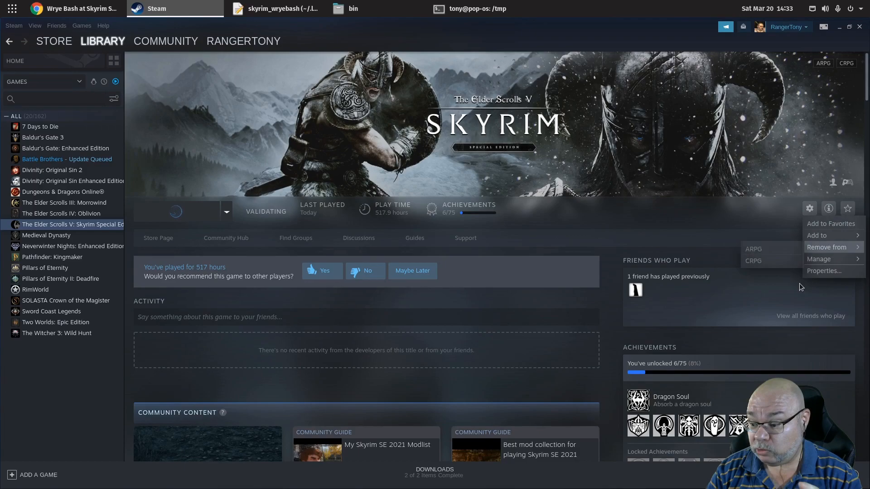
{"action": "left_click", "coordinate": [823, 271]}
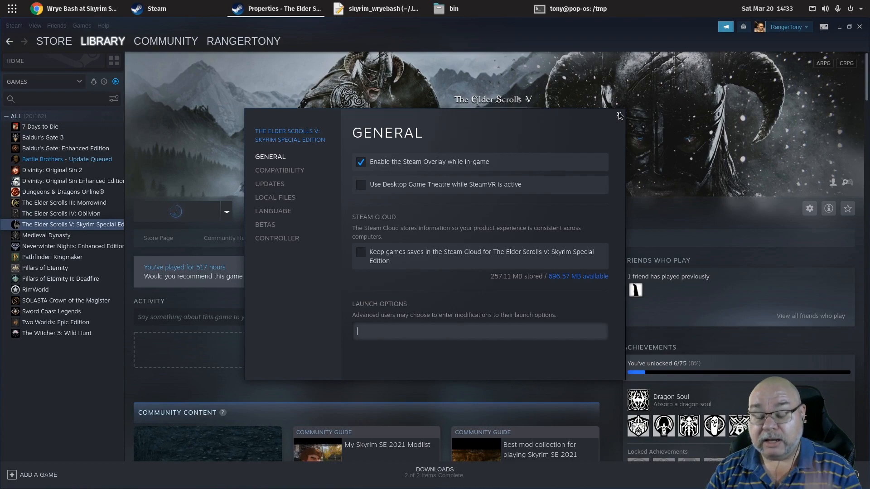
{"action": "mouse_move", "coordinate": [363, 328]}
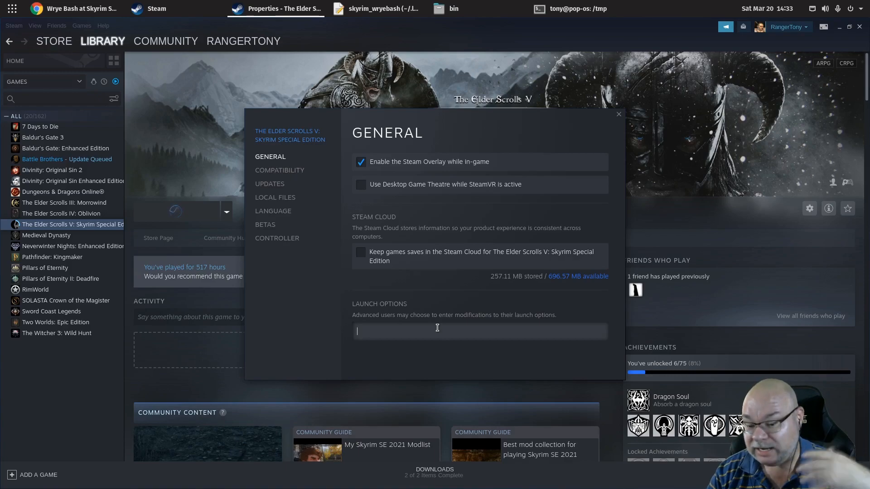
{"action": "mouse_move", "coordinate": [604, 166]}
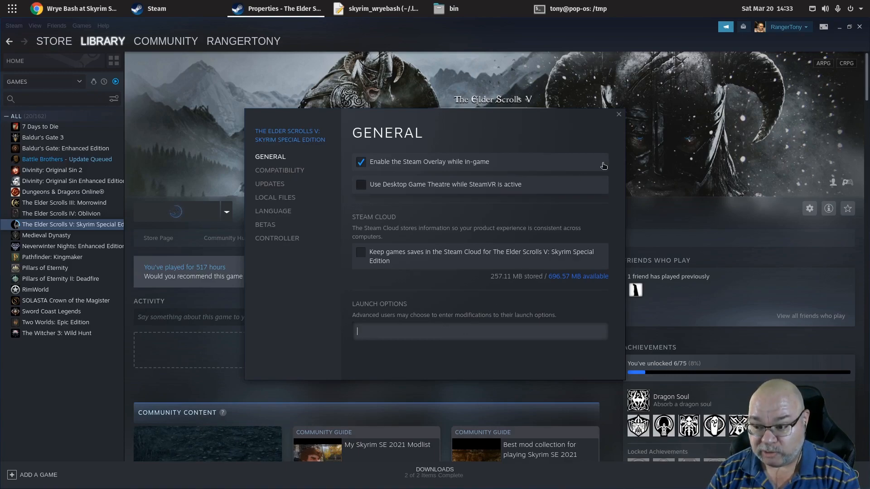
{"action": "left_click", "coordinate": [618, 114]}
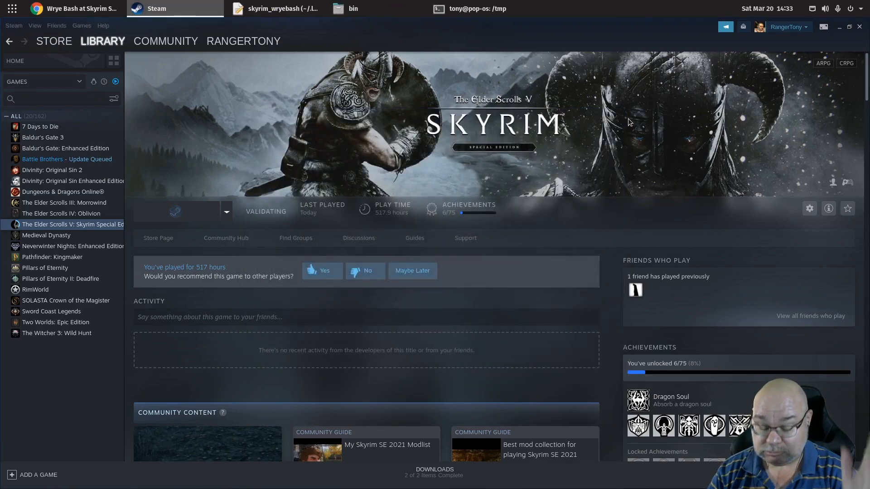
{"action": "mouse_move", "coordinate": [443, 291]}
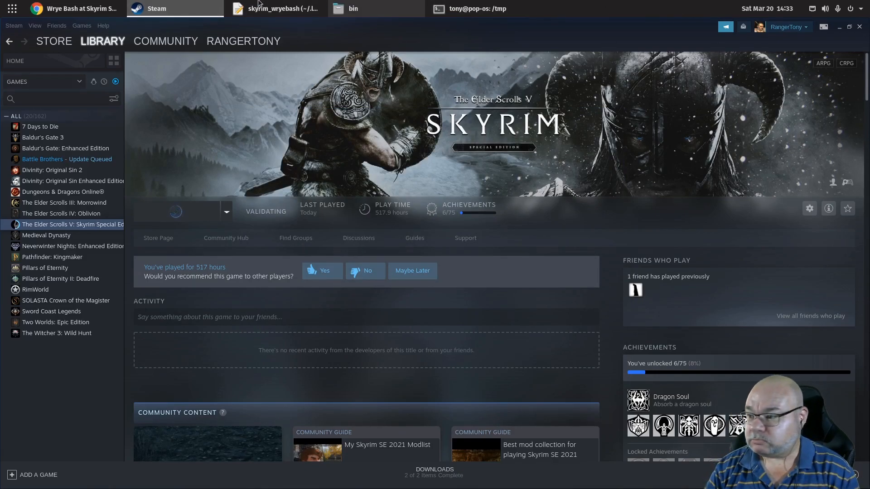
{"action": "left_click", "coordinate": [275, 8]}
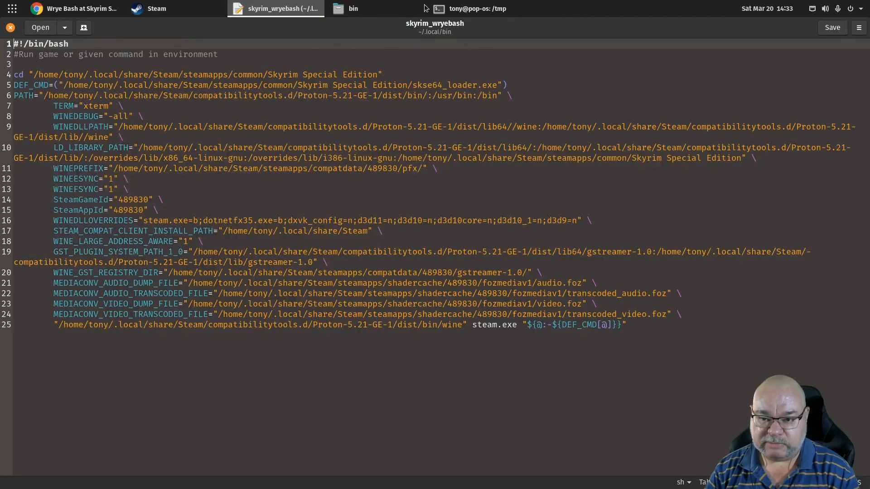
{"action": "mouse_move", "coordinate": [326, 385]}
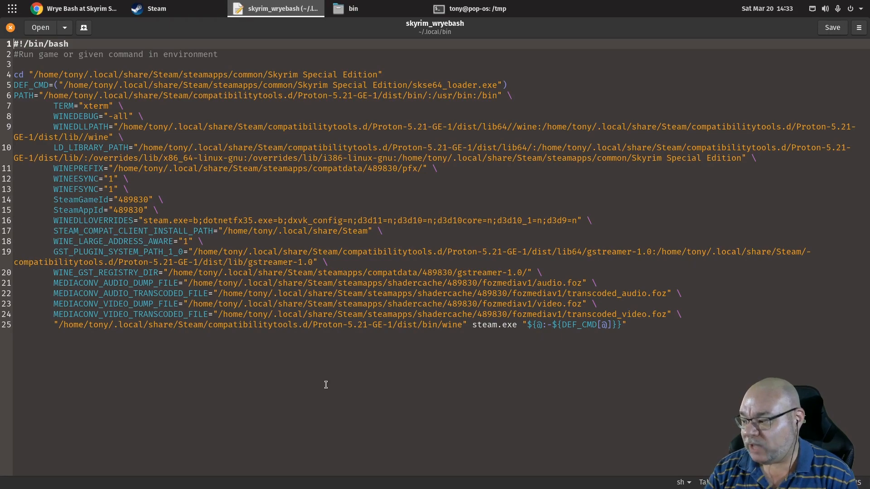
{"action": "mouse_move", "coordinate": [454, 323]}
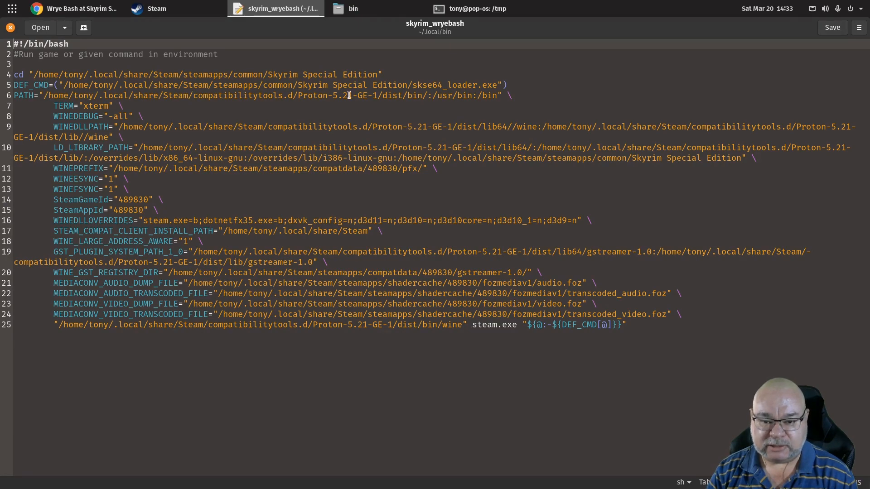
{"action": "mouse_move", "coordinate": [435, 96]}
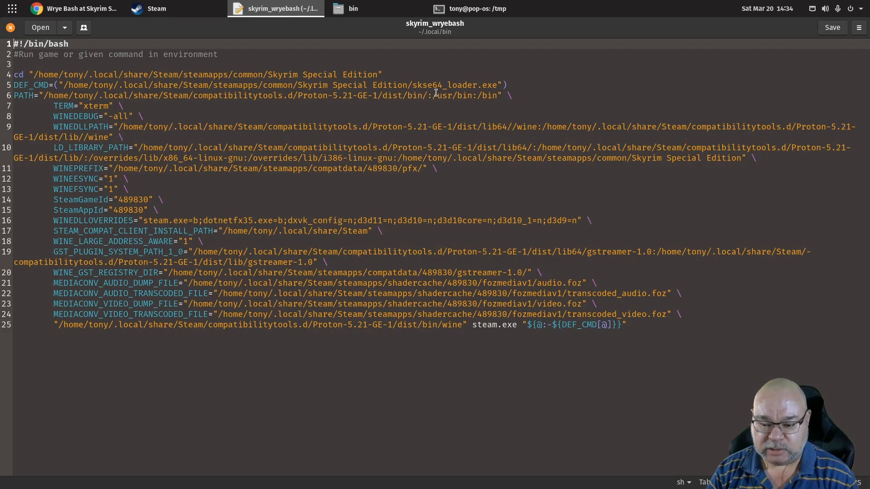
{"action": "mouse_move", "coordinate": [102, 106]}
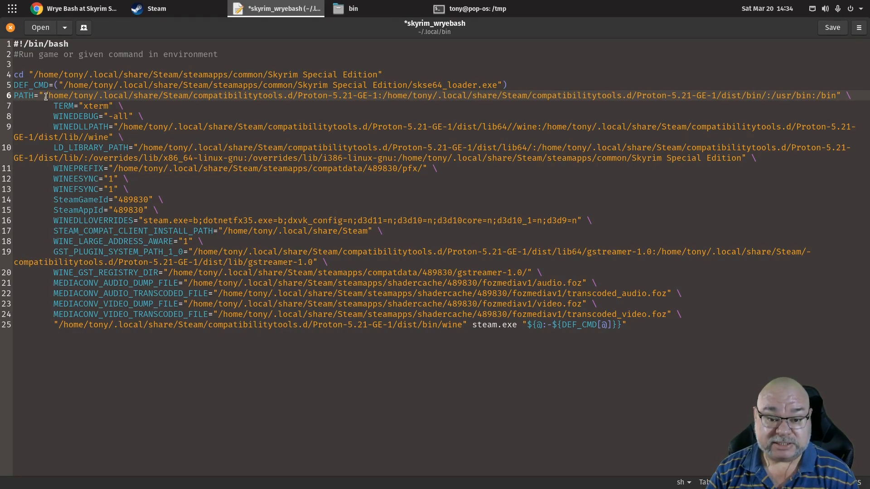
Select the newly added Proton-5.21-GE-1 path at the start of PATH.
{"action": "left_click", "coordinate": [380, 94]}
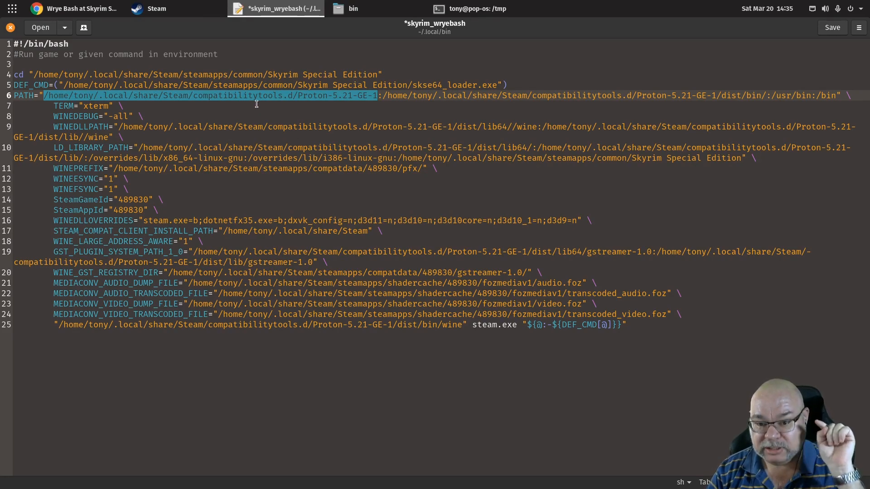
{"action": "mouse_move", "coordinate": [285, 286]}
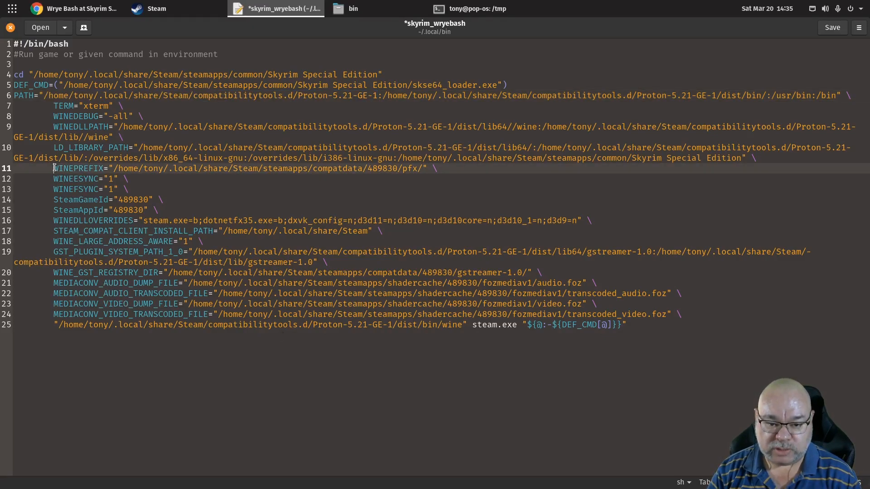
Duplicate the WINEPREFIX line and rename the copy's variable to STEAM_COMPAT_DATA_PATH.
{"action": "left_click_drag", "start_coordinate": [53, 169], "coordinate": [438, 168]}
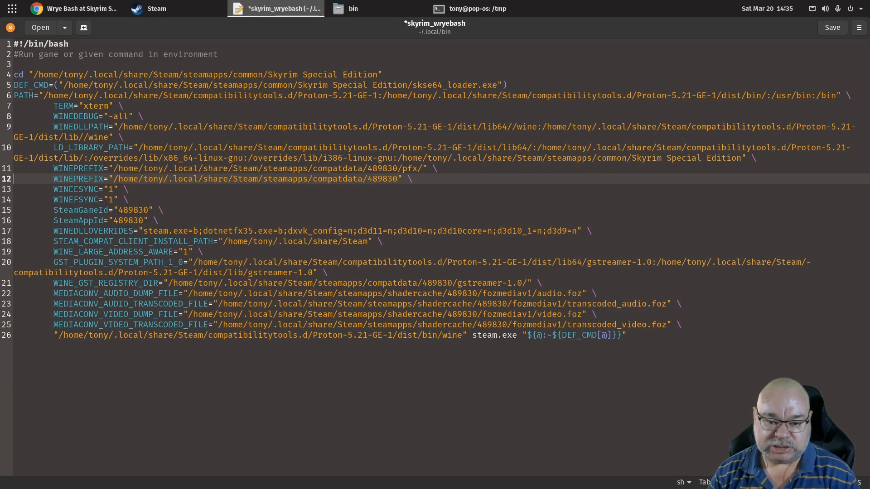
{"action": "double_click", "coordinate": [79, 179]}
{"action": "type", "text": "STEAM_COMPAT_DATA_"}
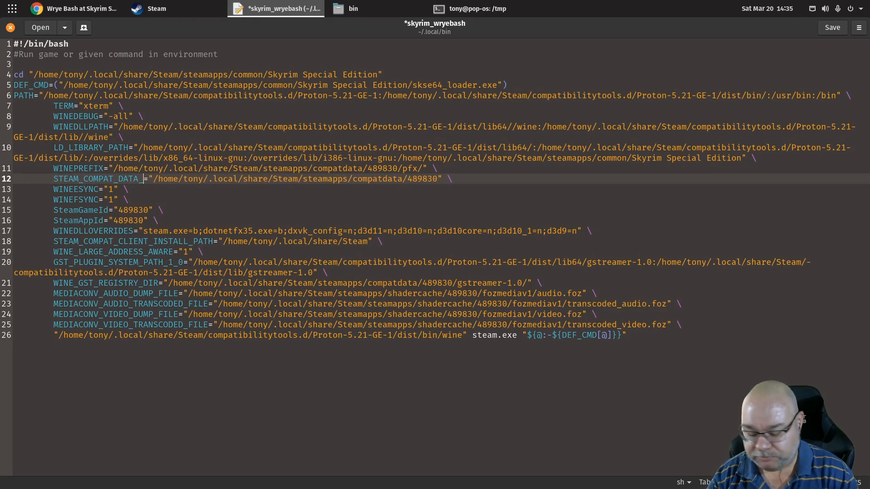
{"action": "type", "text": "PATH"}
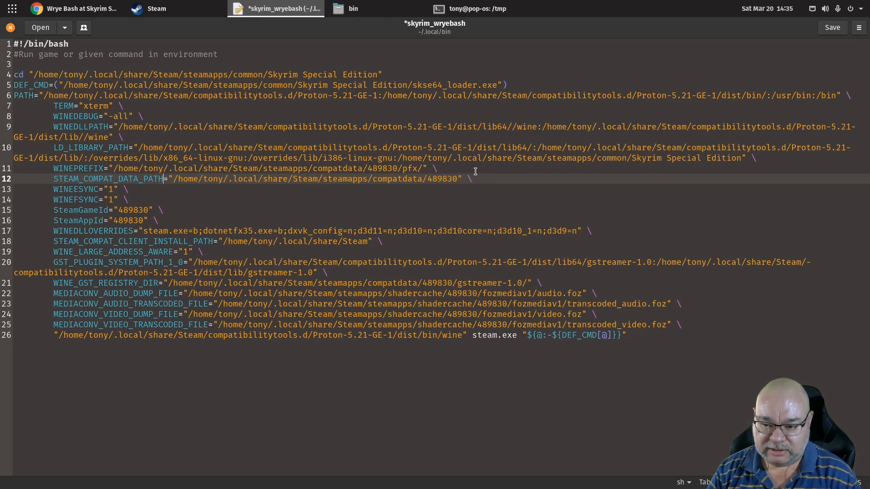
{"action": "mouse_move", "coordinate": [283, 182]}
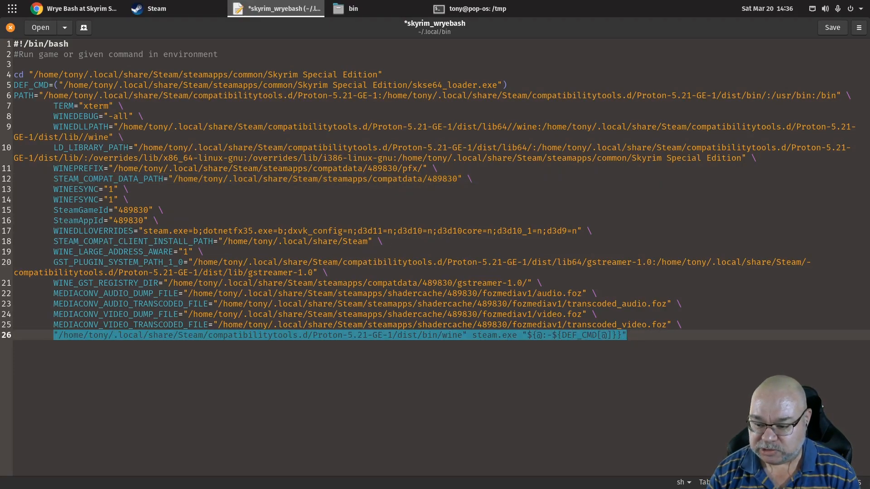
Replace the old wine steam.exe launch line with 'proton run Mopy/Wrye\ Bash.exe'.
{"action": "key", "text": "Delete"}
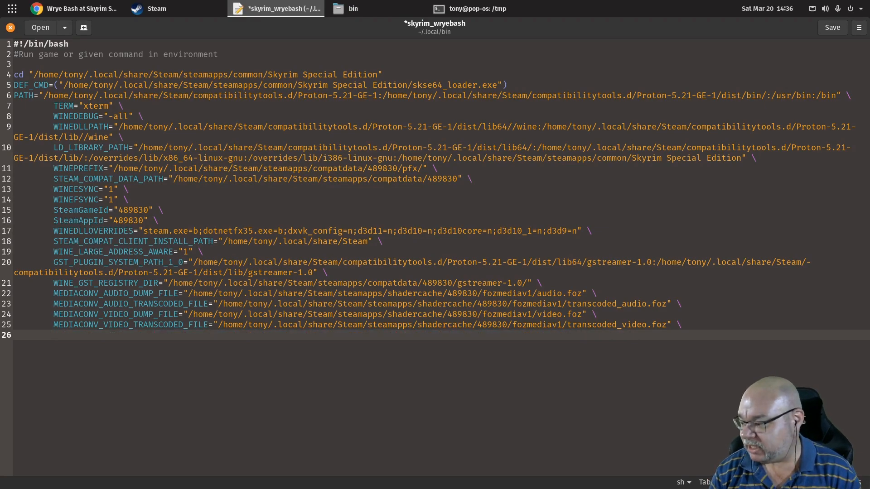
{"action": "type", "text": "proton run"}
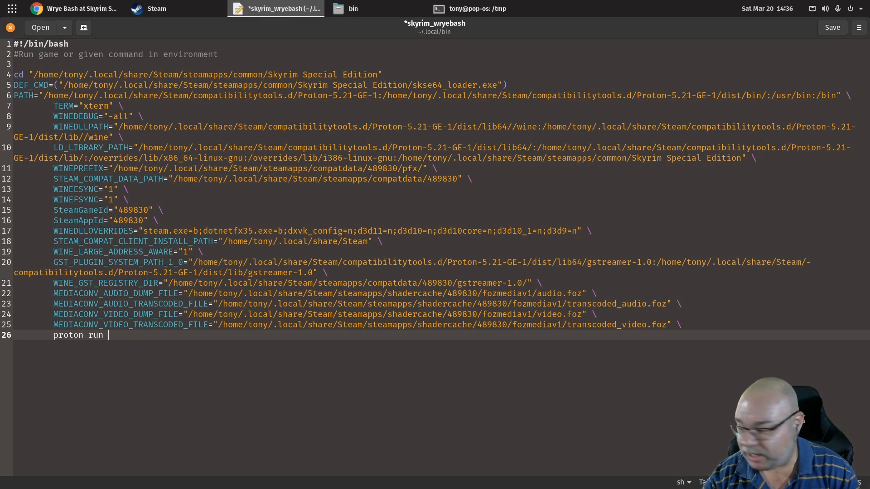
{"action": "type", "text": "Mop"}
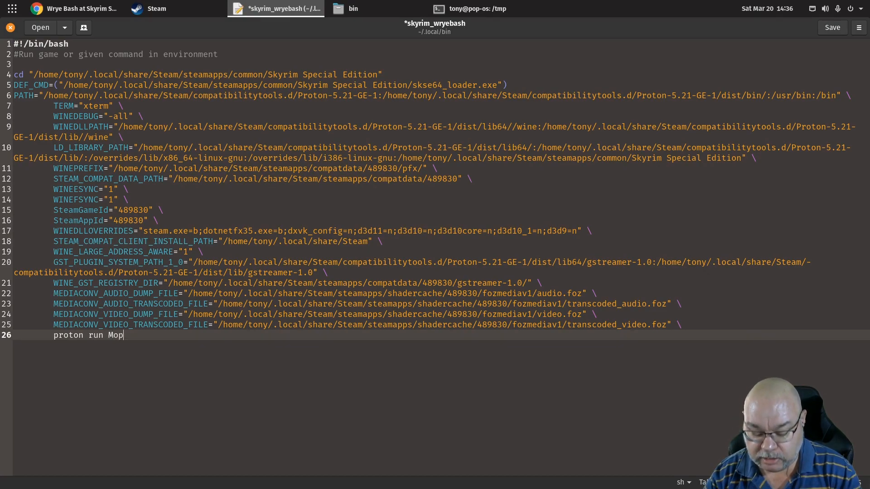
{"action": "type", "text": "y"}
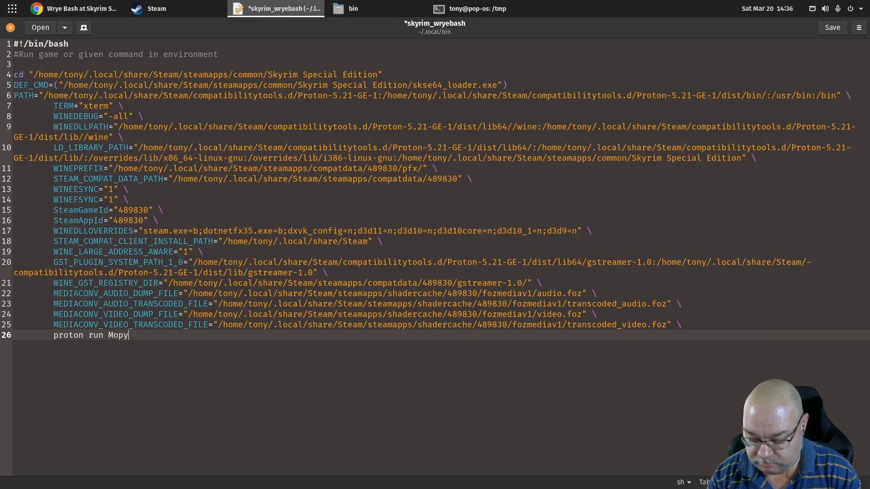
{"action": "type", "text": "/Wrye"}
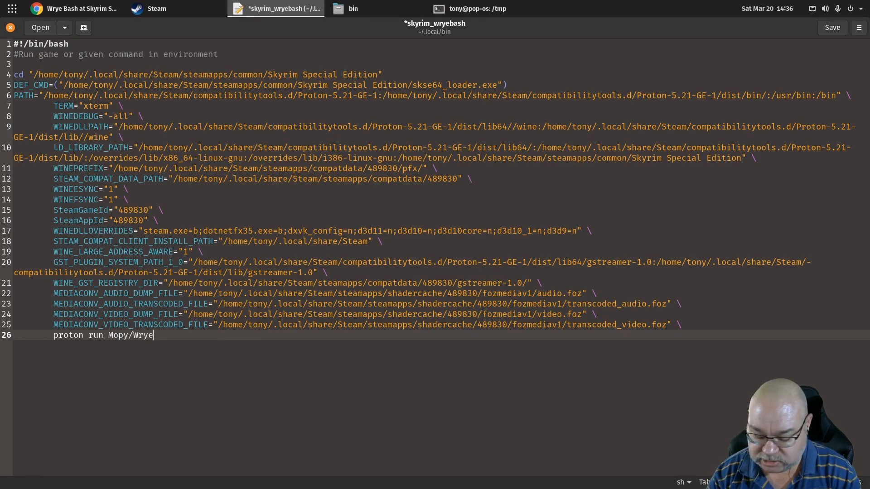
{"action": "type", "text": "\\"}
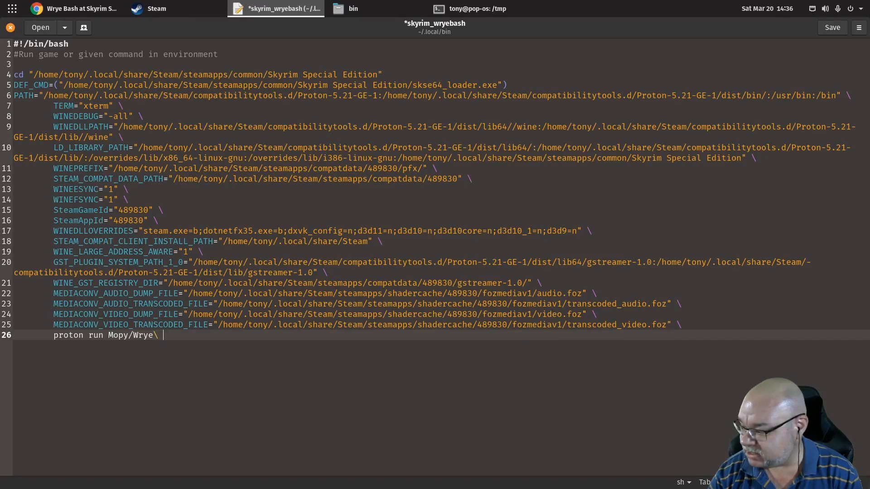
{"action": "type", "text": "Bash.e"}
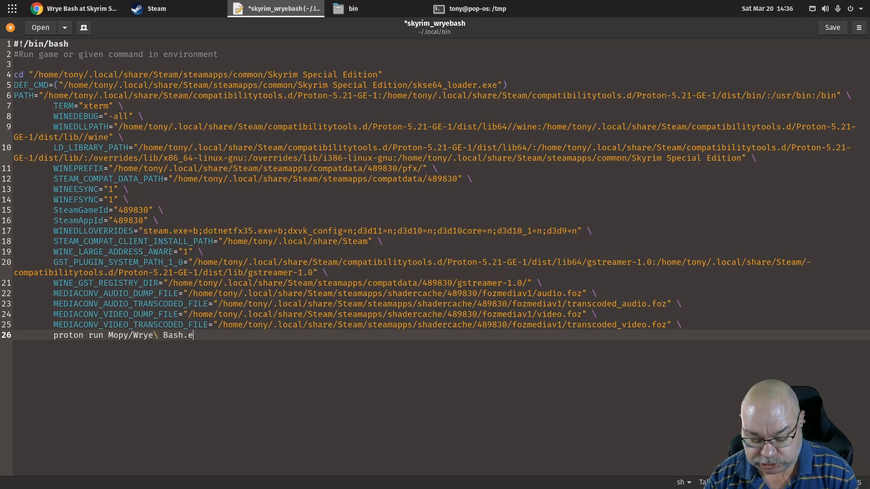
{"action": "type", "text": "xe"}
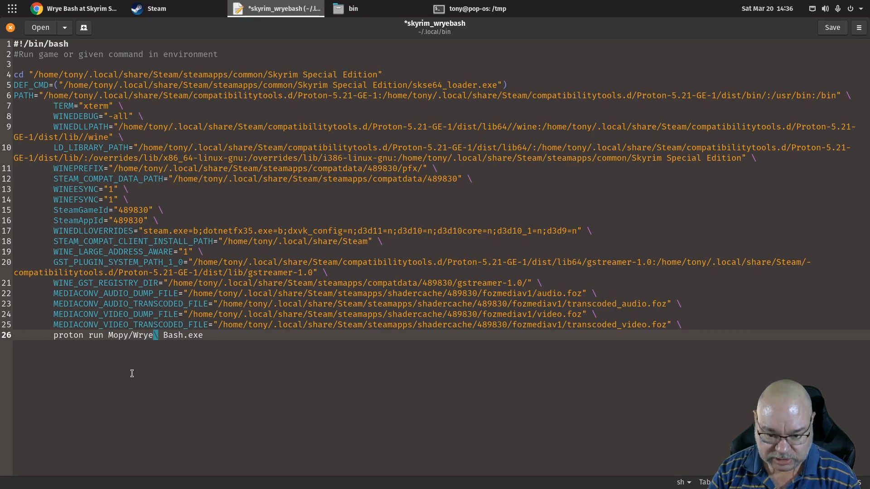
{"action": "key", "text": "BackSpace"}
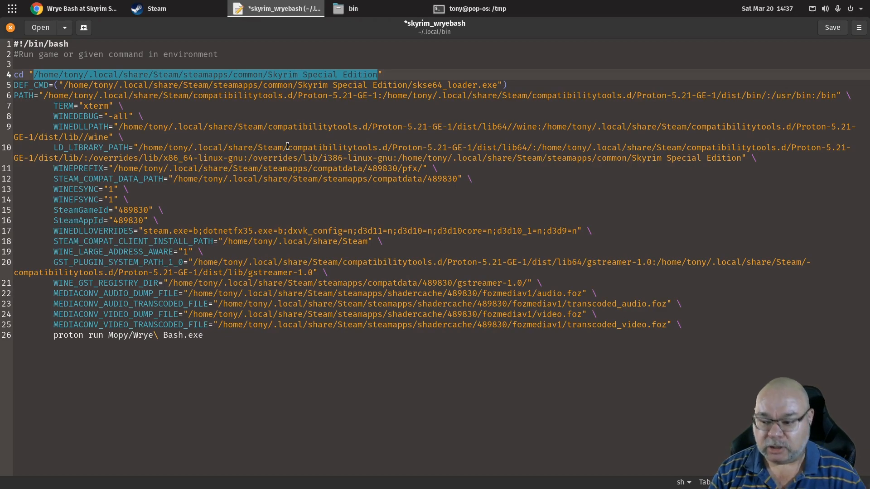
{"action": "mouse_move", "coordinate": [415, 241]}
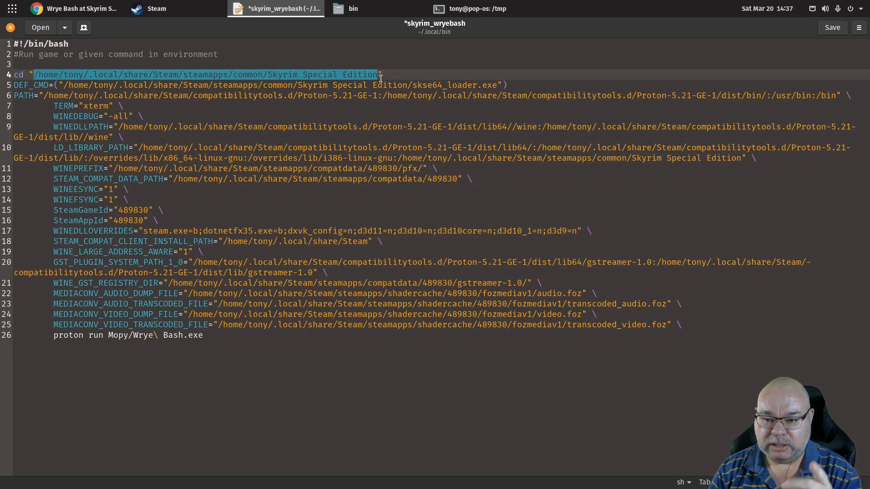
{"action": "left_click", "coordinate": [351, 8]}
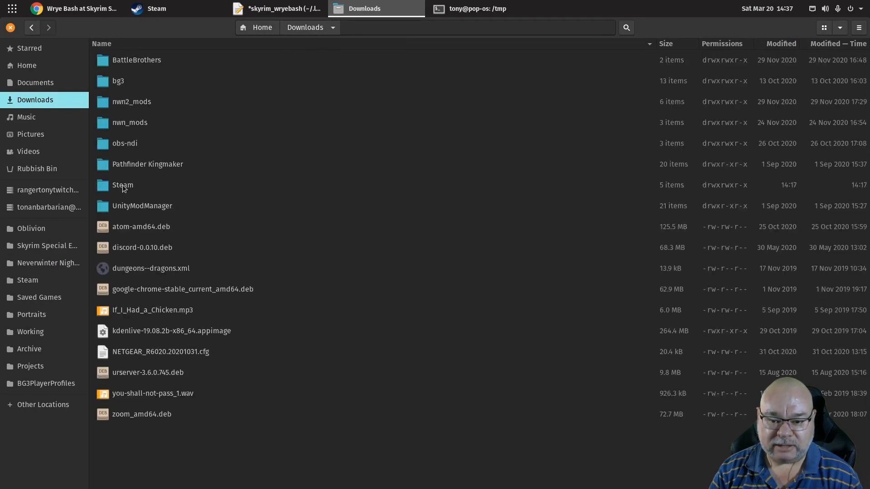
Open the Wrye Bash 308 .7z from Downloads/Steam in Archive Manager and start extraction.
{"action": "double_click", "coordinate": [122, 185]}
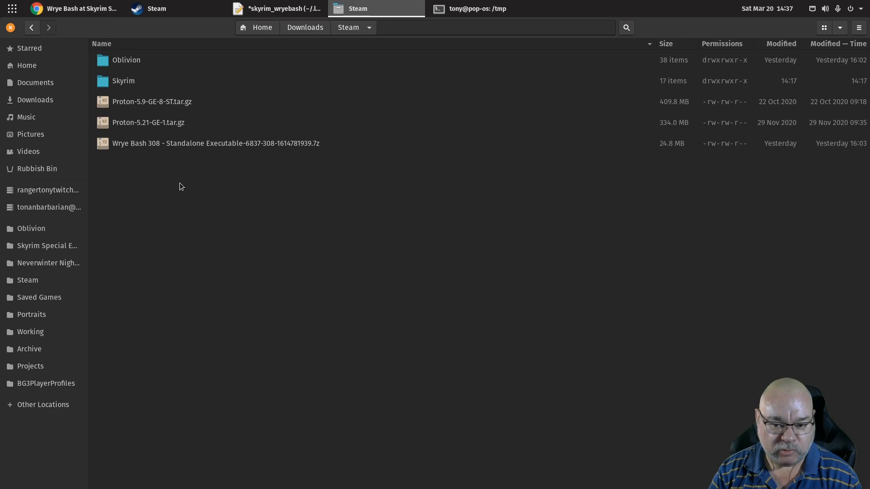
{"action": "left_click", "coordinate": [216, 143]}
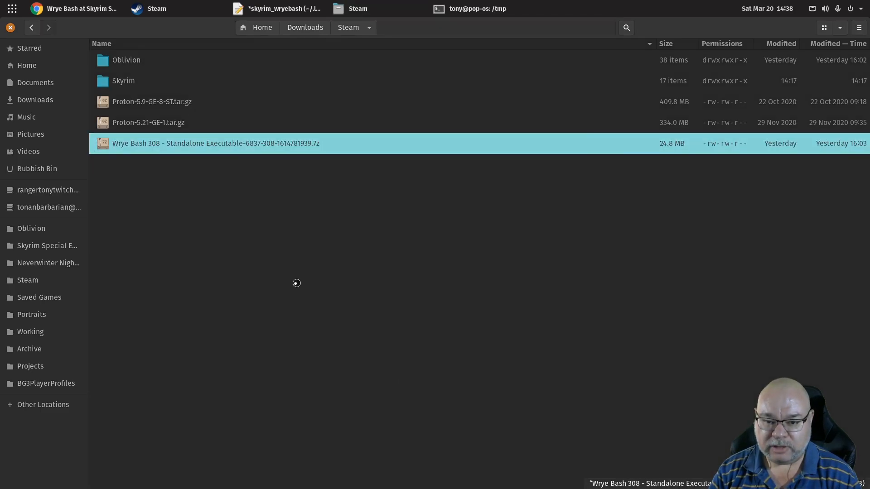
{"action": "double_click", "coordinate": [216, 144]}
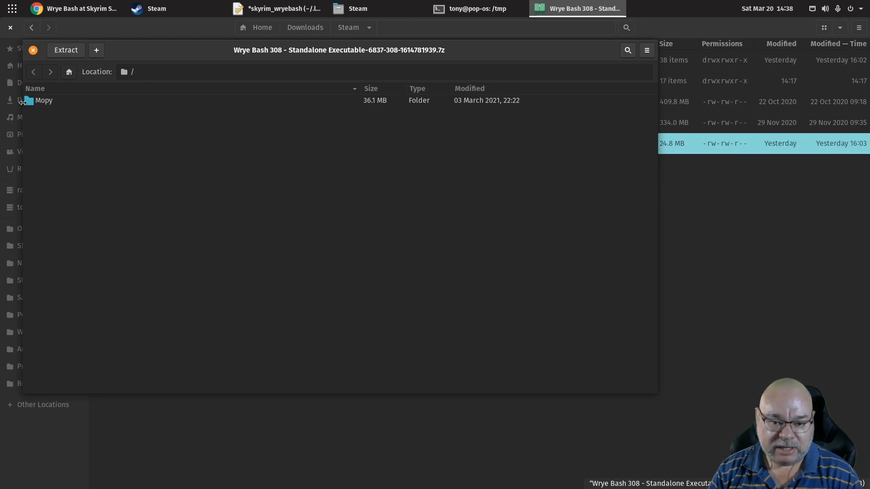
{"action": "left_click", "coordinate": [65, 50]}
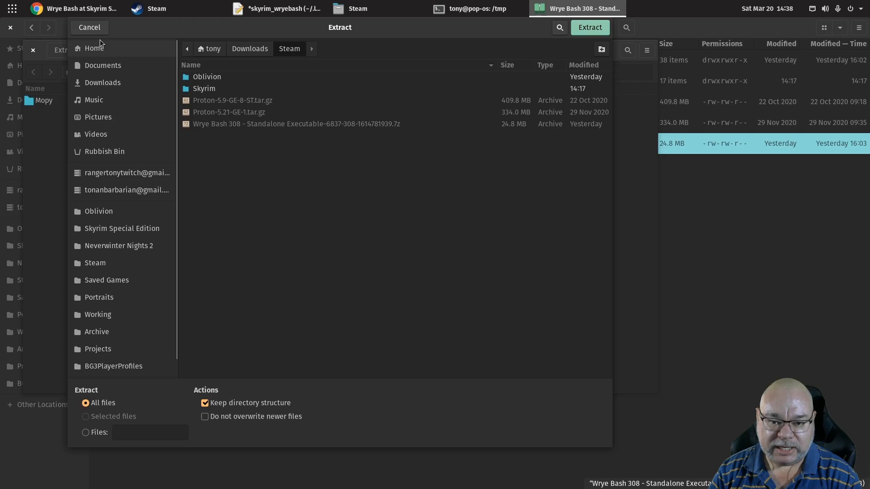
Browse the extract destination through .local/share to steamapps/common, checking the script's game path.
{"action": "left_click", "coordinate": [94, 48]}
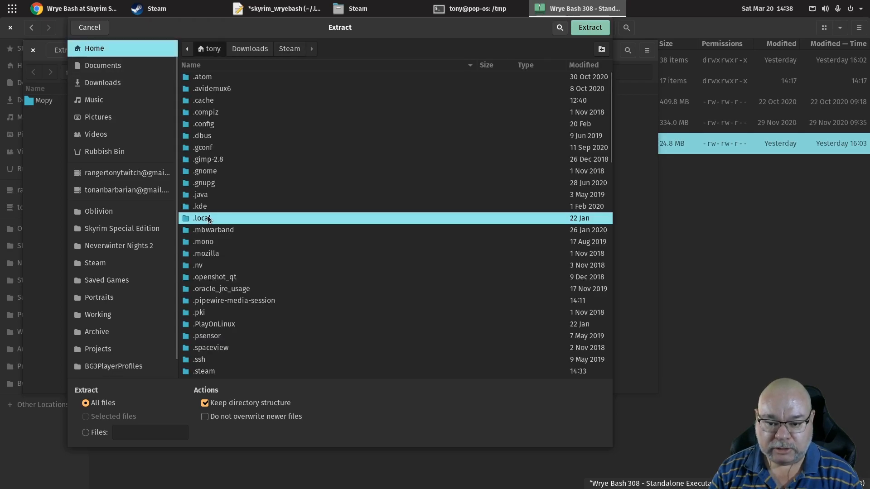
{"action": "double_click", "coordinate": [202, 218]}
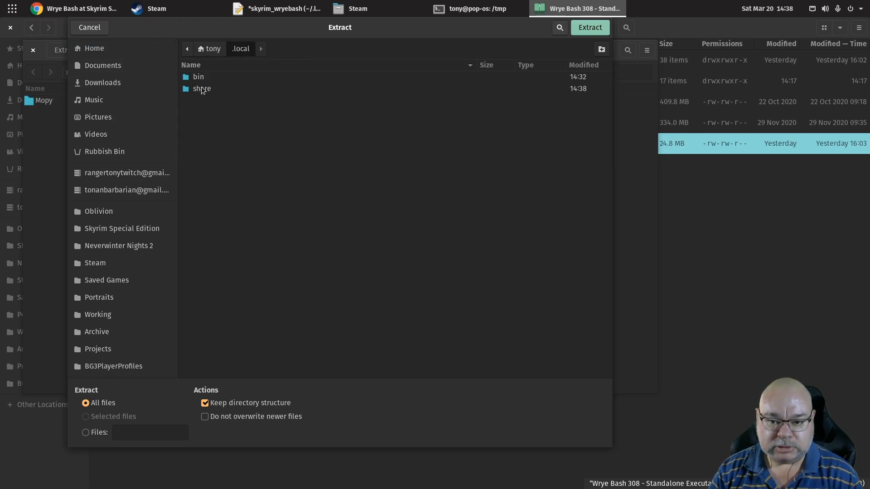
{"action": "double_click", "coordinate": [201, 89]}
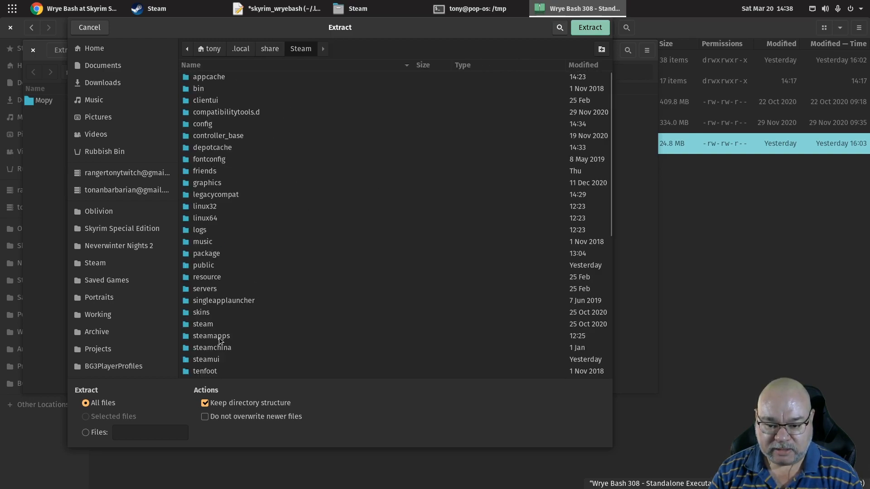
{"action": "double_click", "coordinate": [211, 336]}
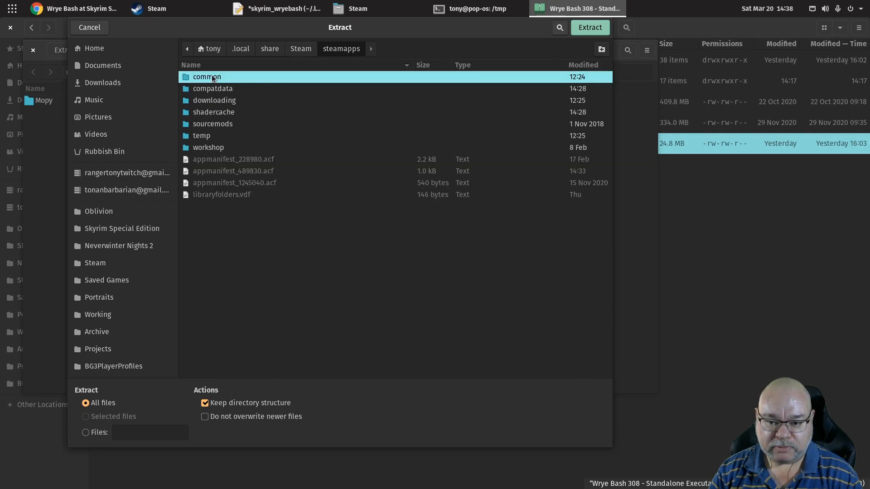
{"action": "double_click", "coordinate": [207, 77]}
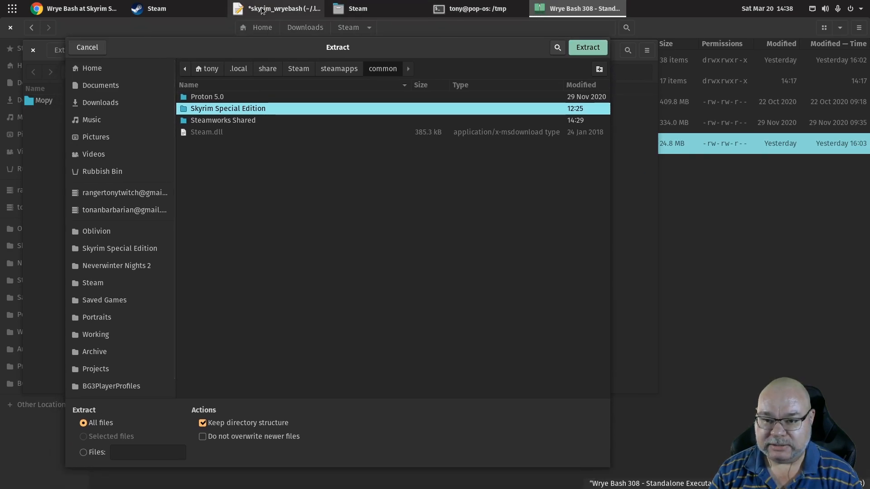
{"action": "left_click", "coordinate": [276, 8]}
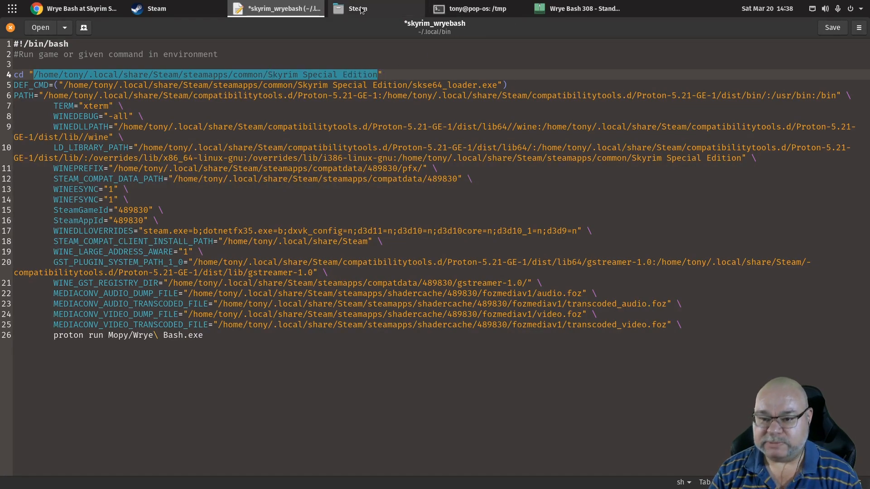
{"action": "left_click", "coordinate": [576, 8]}
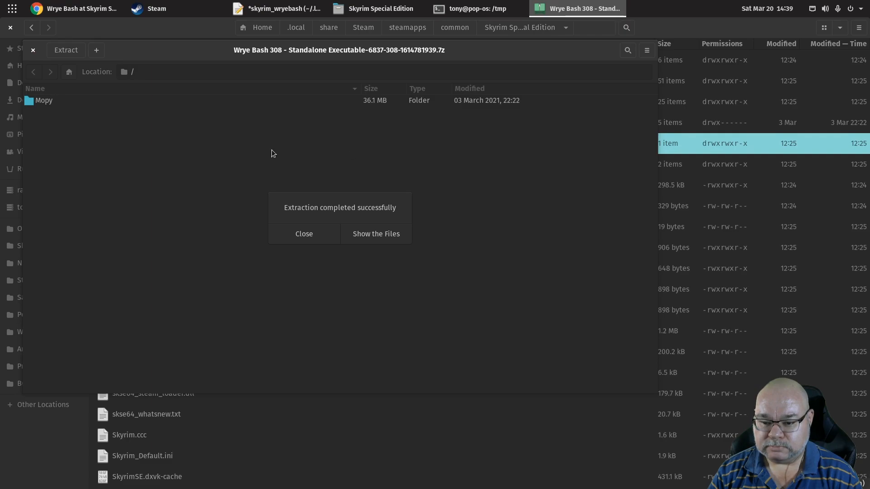
{"action": "mouse_move", "coordinate": [401, 195]}
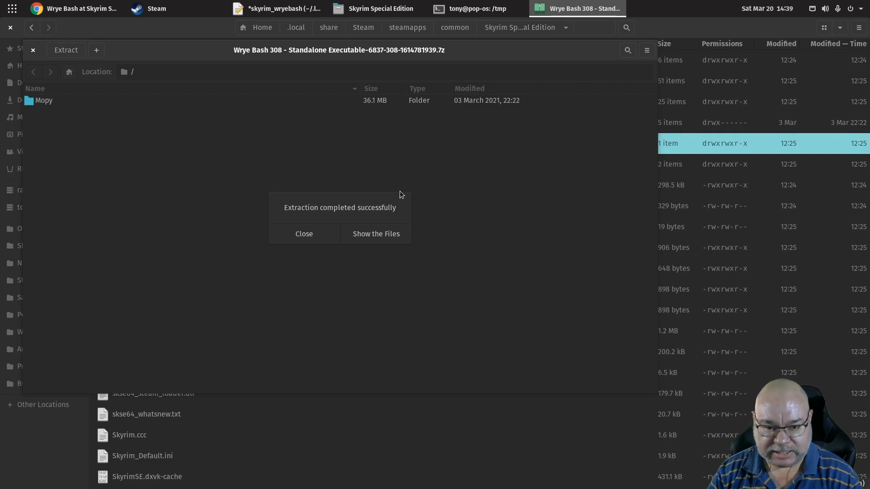
Dismiss the success message, close the archive, and browse Home to the Skyrim Special Edition folder.
{"action": "left_click", "coordinate": [304, 234]}
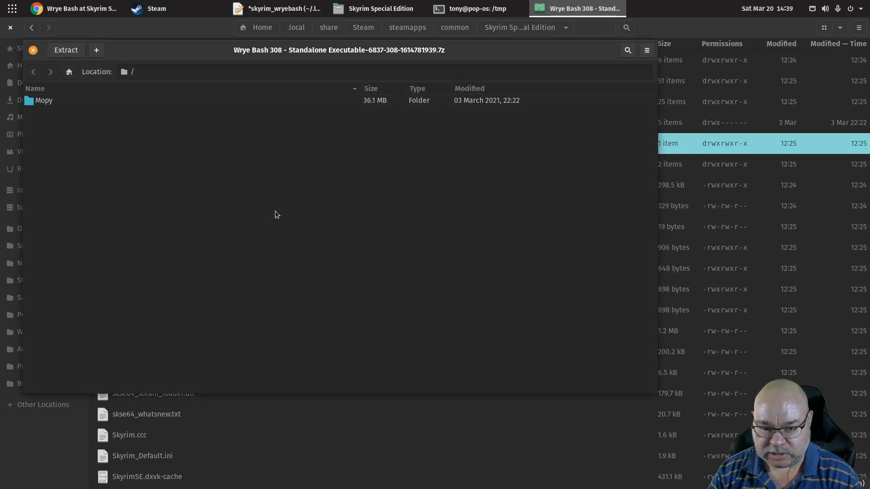
{"action": "left_click", "coordinate": [375, 8]}
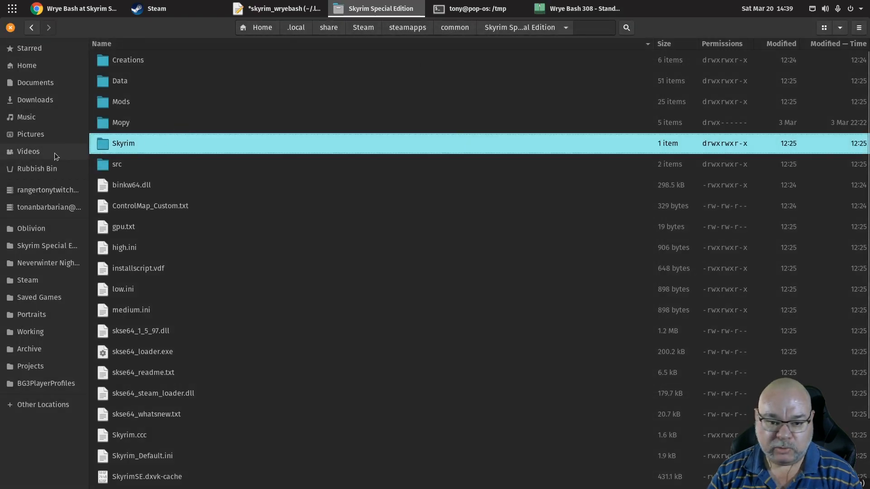
{"action": "left_click", "coordinate": [26, 64]}
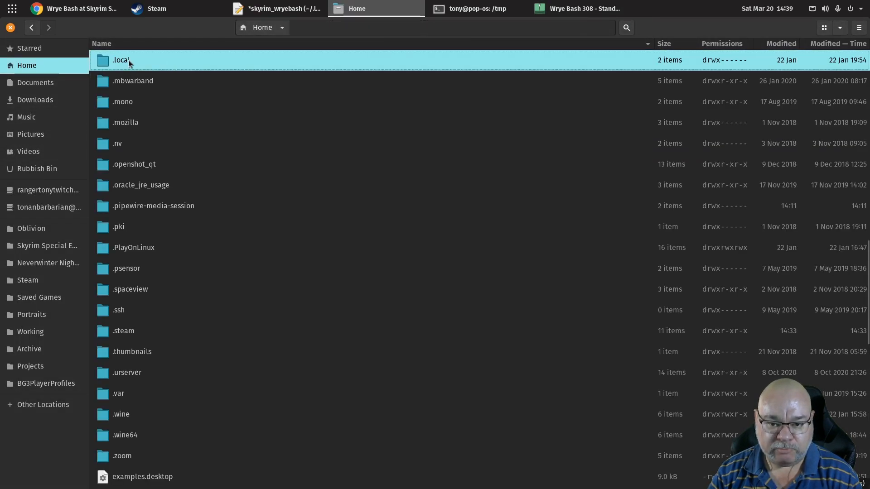
{"action": "double_click", "coordinate": [121, 60]}
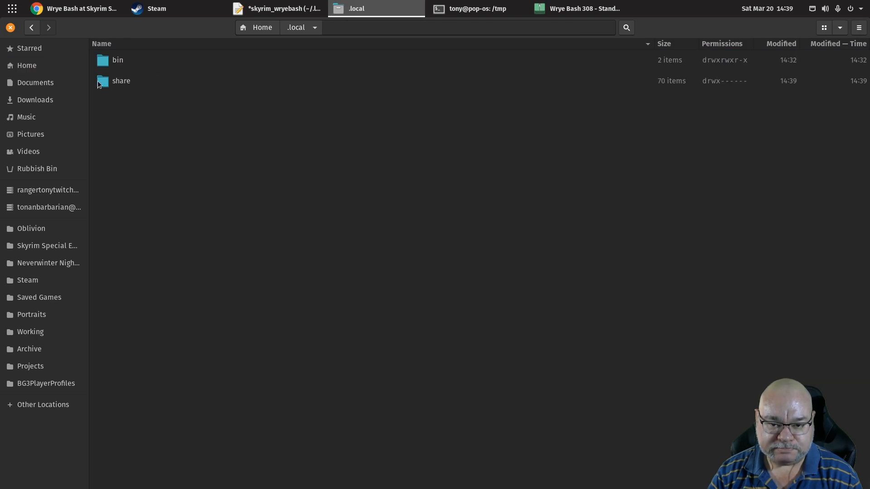
{"action": "double_click", "coordinate": [121, 80]}
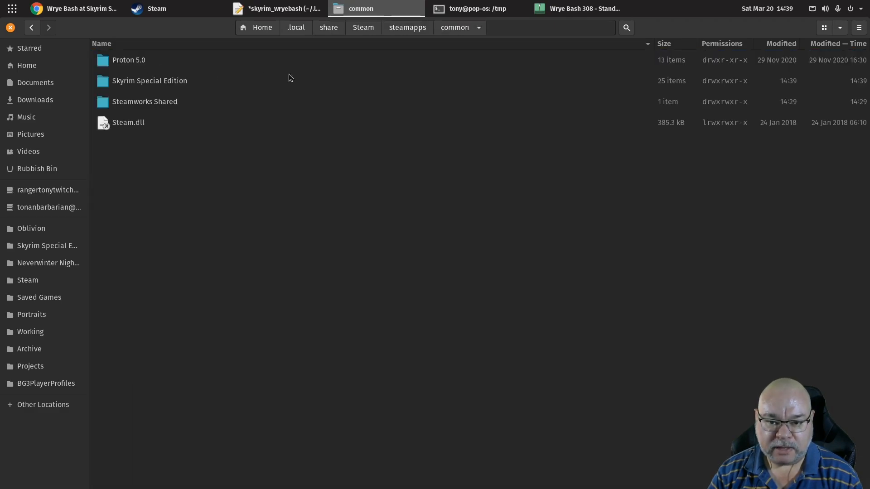
{"action": "double_click", "coordinate": [149, 81]}
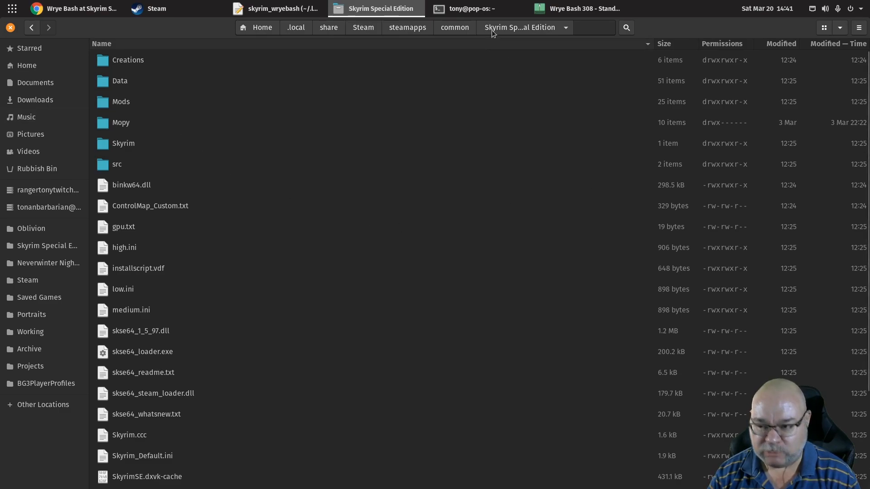
{"action": "left_click", "coordinate": [467, 8]}
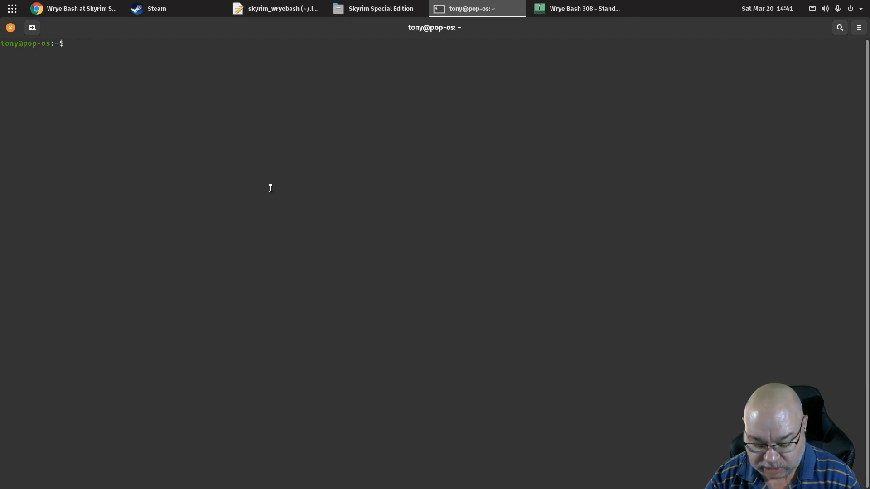
Enter the skyrim_wryebash command in Terminal to launch Wrye Bash.
{"action": "type", "text": "skyrim"}
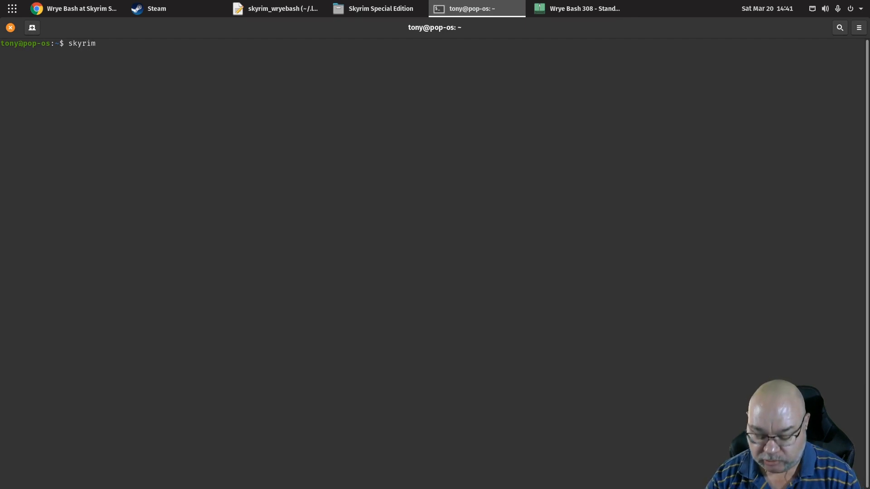
{"action": "type", "text": "_wry"}
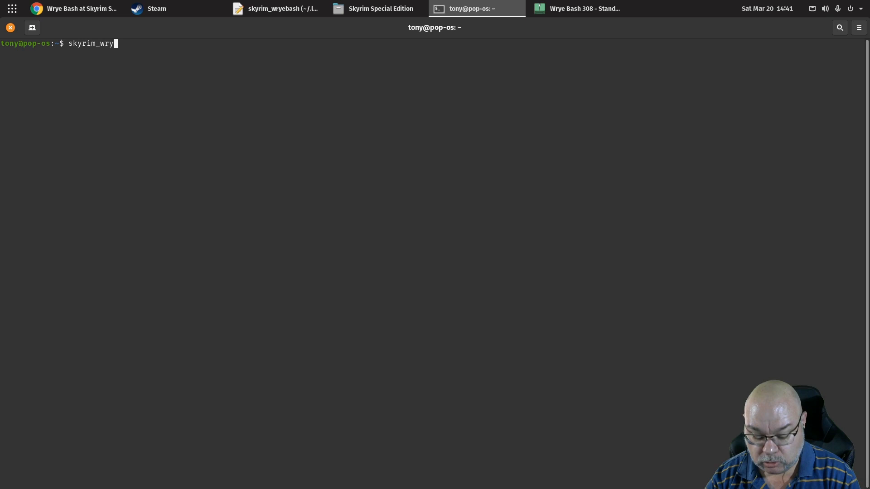
{"action": "type", "text": "bas"}
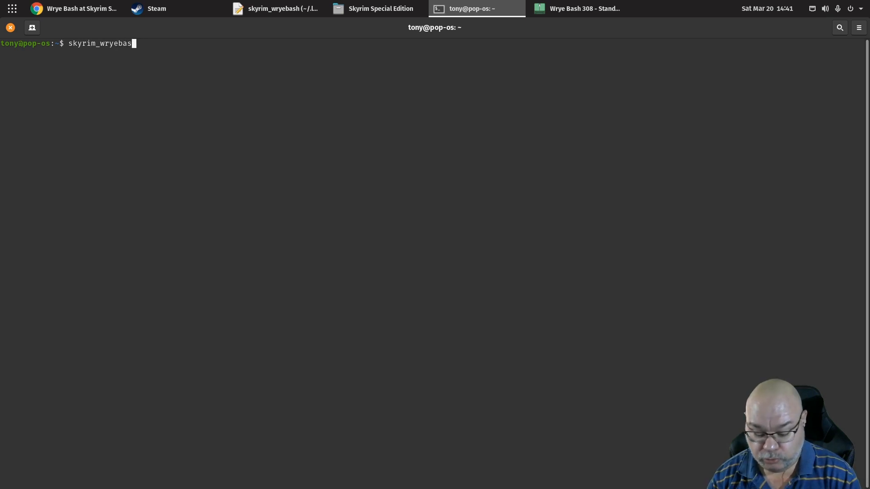
{"action": "type", "text": "h"}
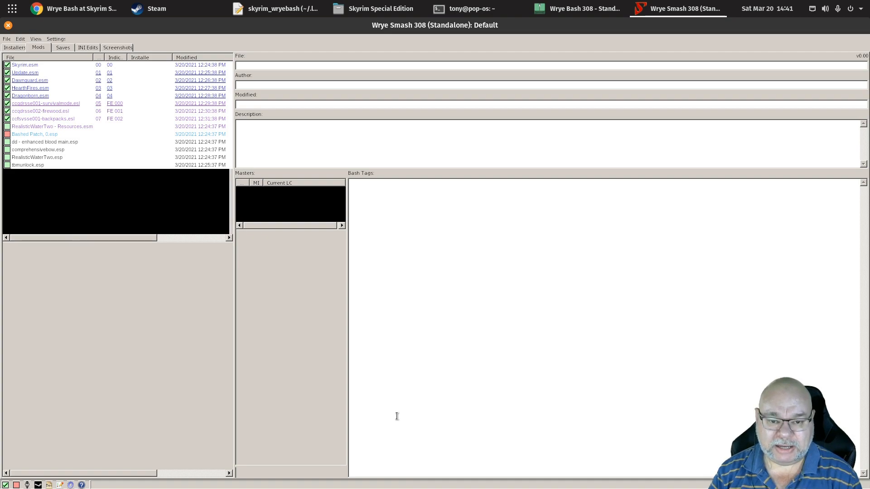
{"action": "mouse_move", "coordinate": [162, 314]}
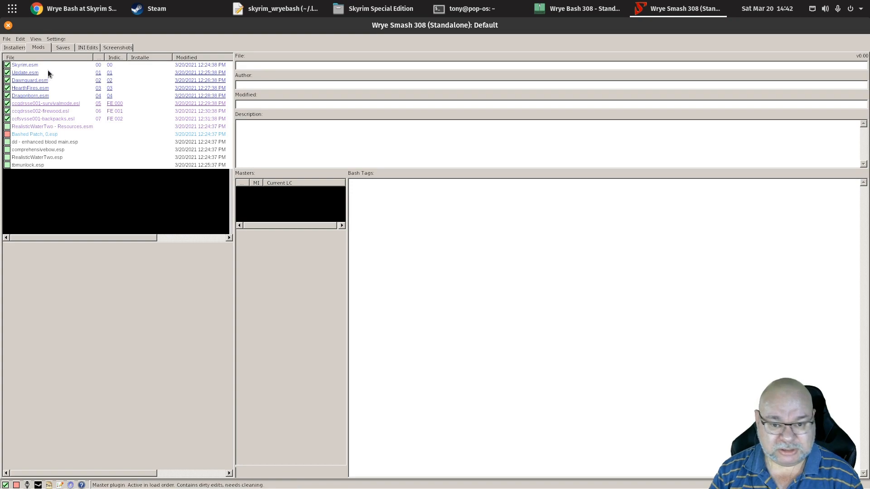
{"action": "mouse_move", "coordinate": [81, 198]}
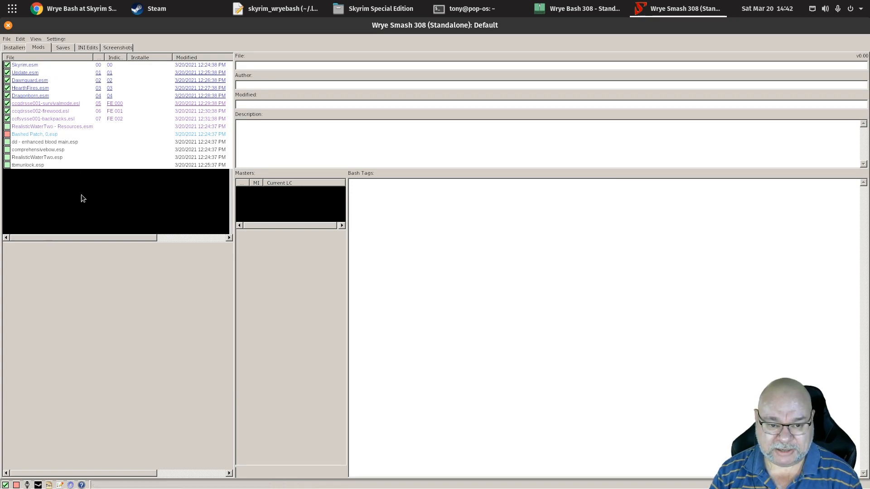
{"action": "mouse_move", "coordinate": [254, 281]}
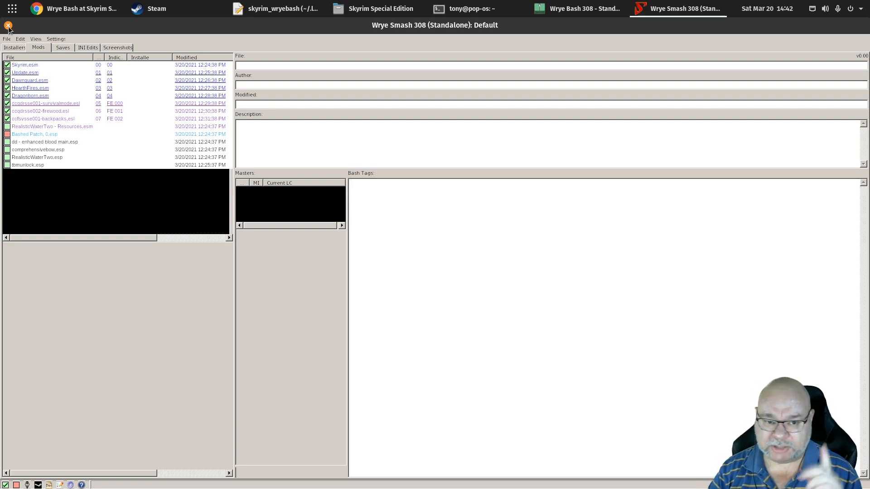
{"action": "mouse_move", "coordinate": [35, 27]}
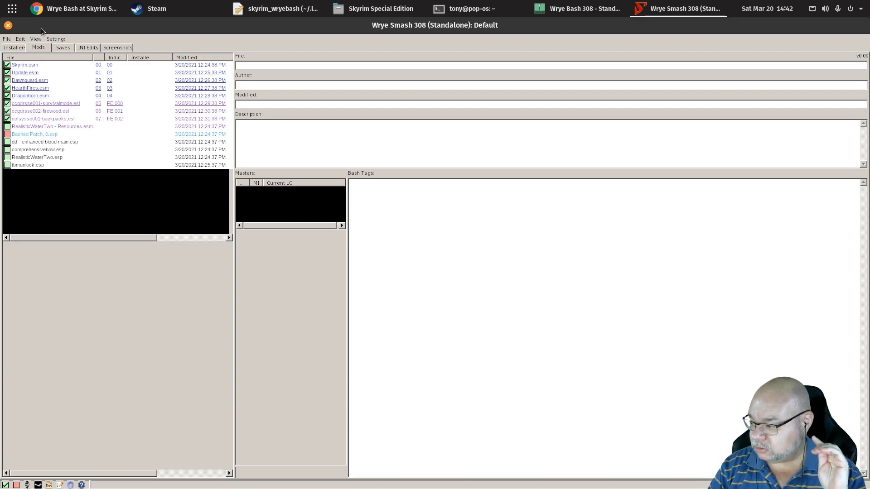
Check Skyrim Special Edition's Compatibility properties in Steam showing Proton-5.21-GE-1, then return to Terminal.
{"action": "left_click", "coordinate": [156, 8]}
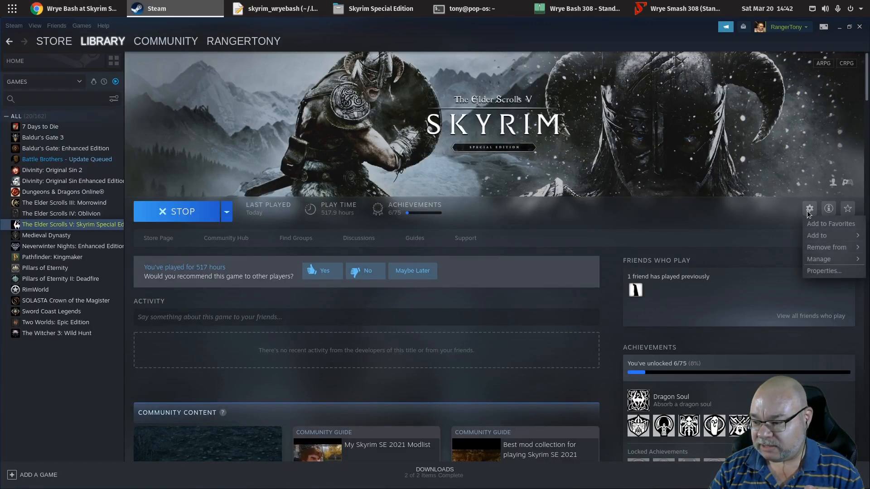
{"action": "left_click", "coordinate": [823, 271]}
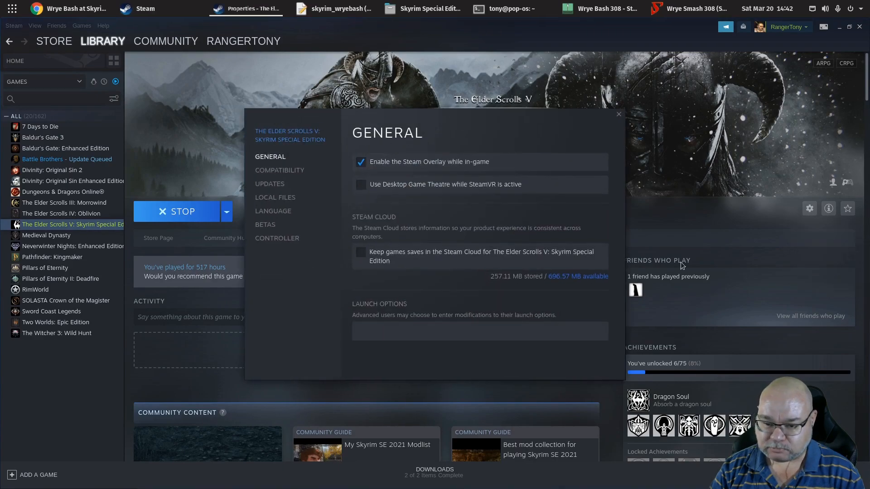
{"action": "left_click", "coordinate": [280, 170]}
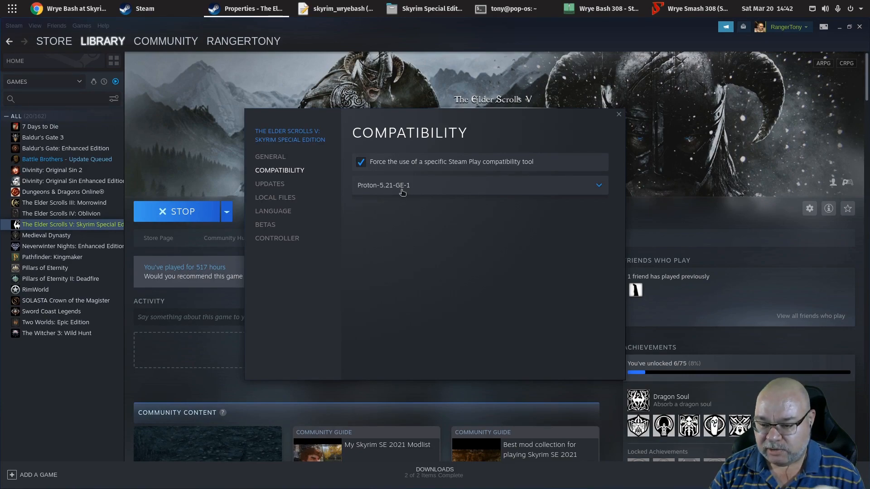
{"action": "mouse_move", "coordinate": [400, 191]}
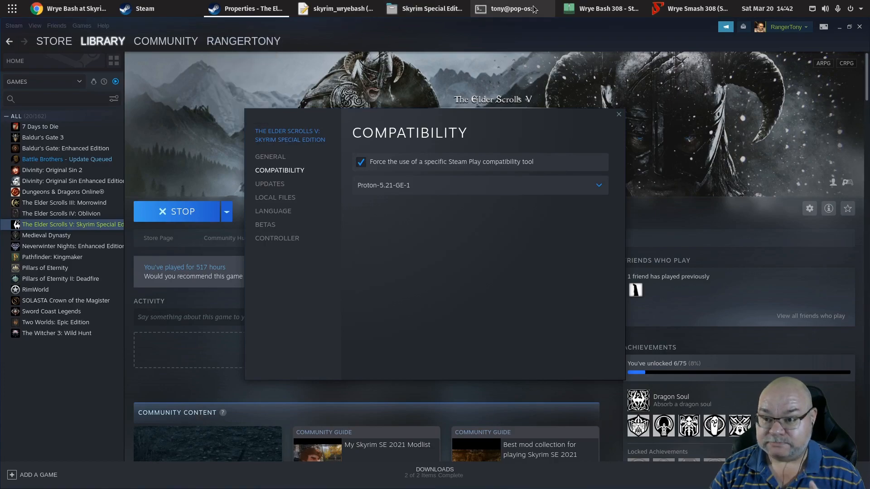
{"action": "left_click", "coordinate": [689, 8]}
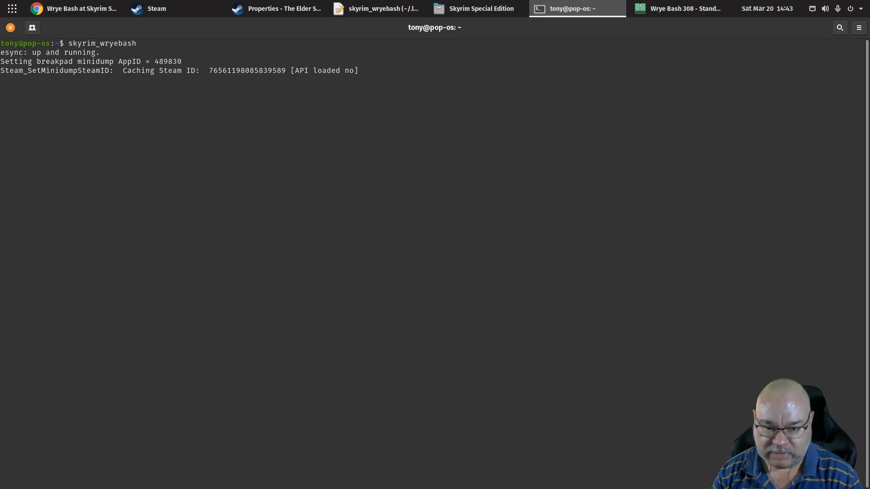
Interrupt the running skyrim_wryebash script with Ctrl+C.
{"action": "key", "text": "ctrl+c"}
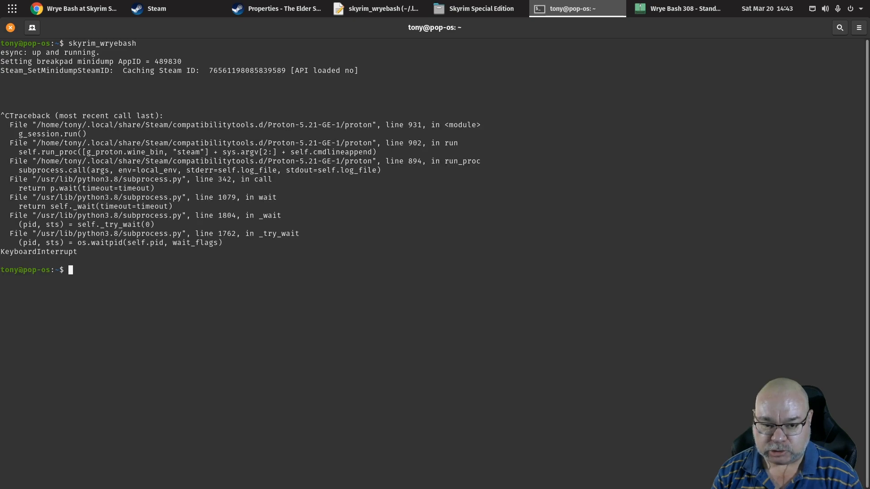